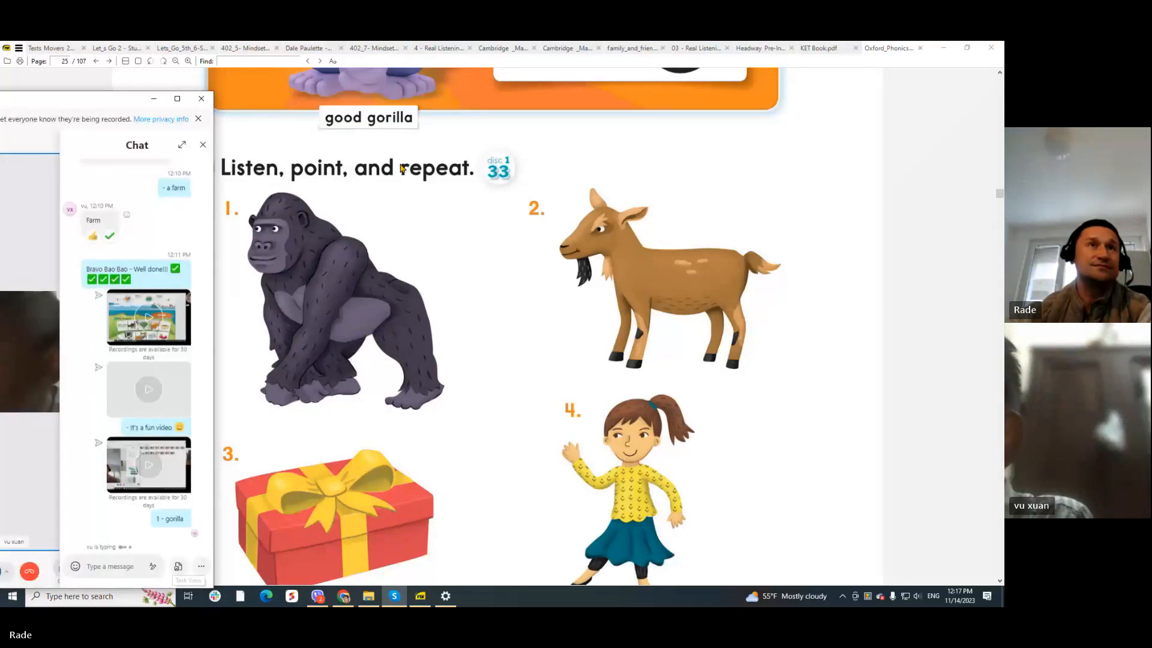
# Scroll the textbook PDF to the Unit 3 'Gg good gorilla' heading and the gorilla and goat pictures
pyautogui.scroll(3)
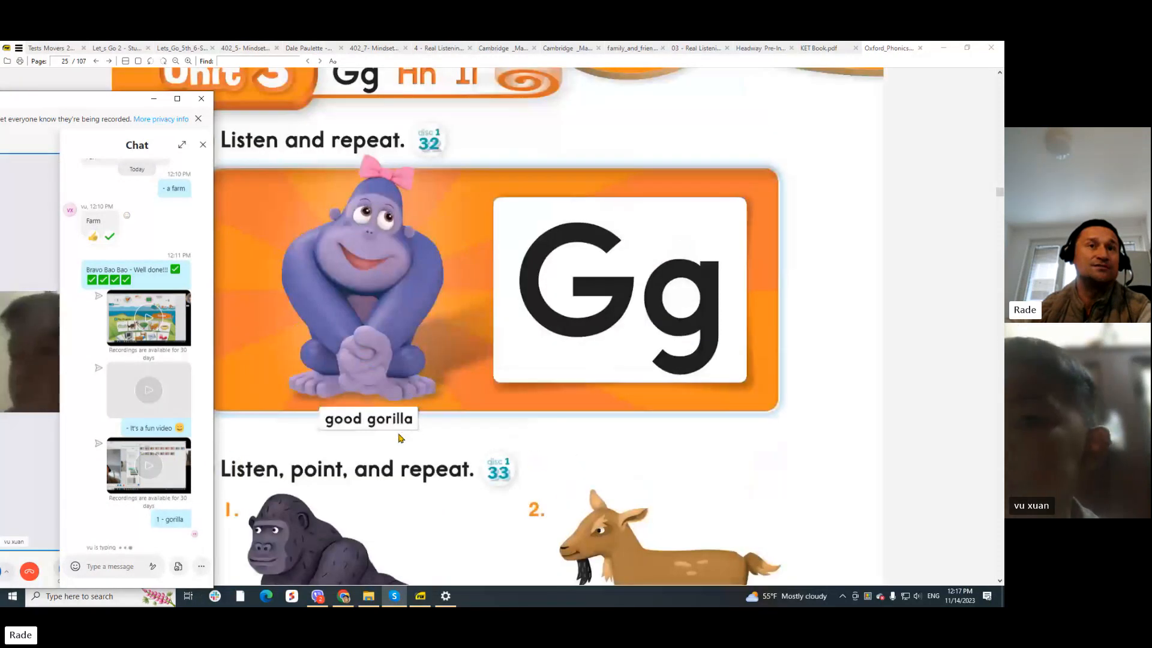
pyautogui.scroll(-3)
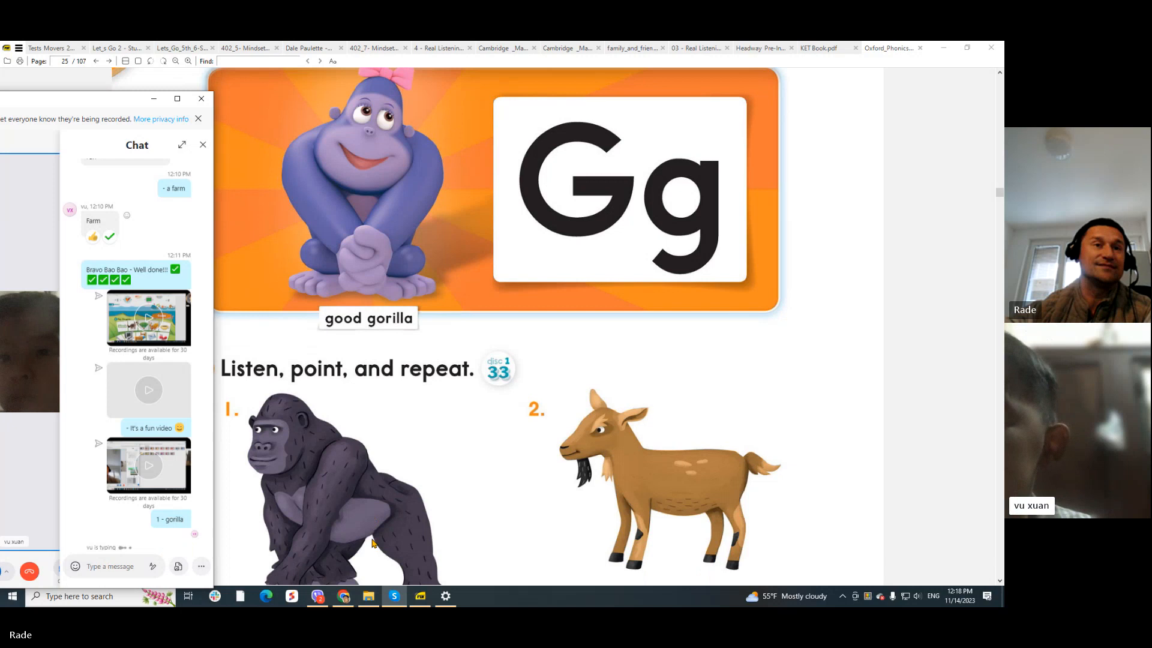
pyautogui.scroll(-3)
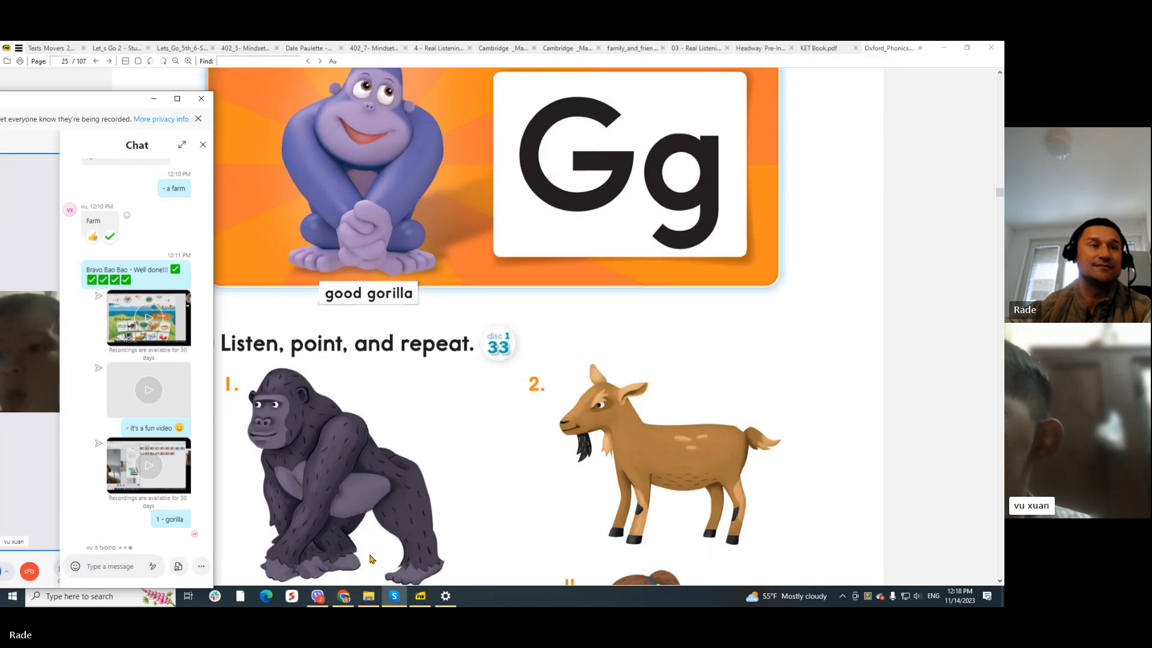
pyautogui.moveTo(369, 294)
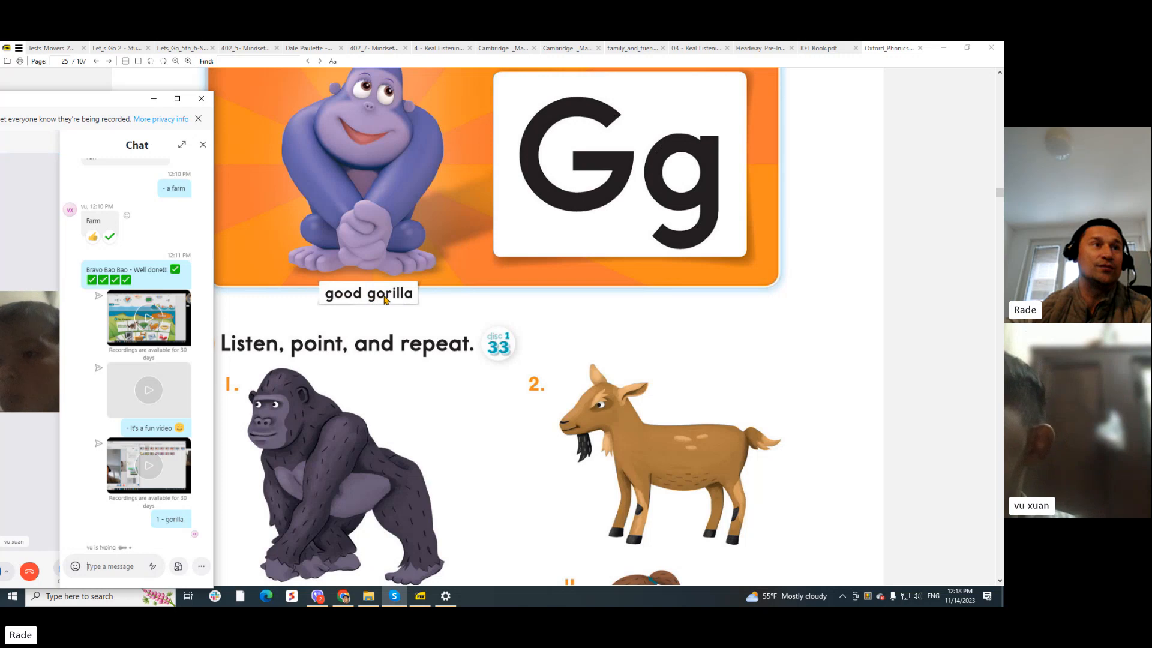
pyautogui.moveTo(393, 300)
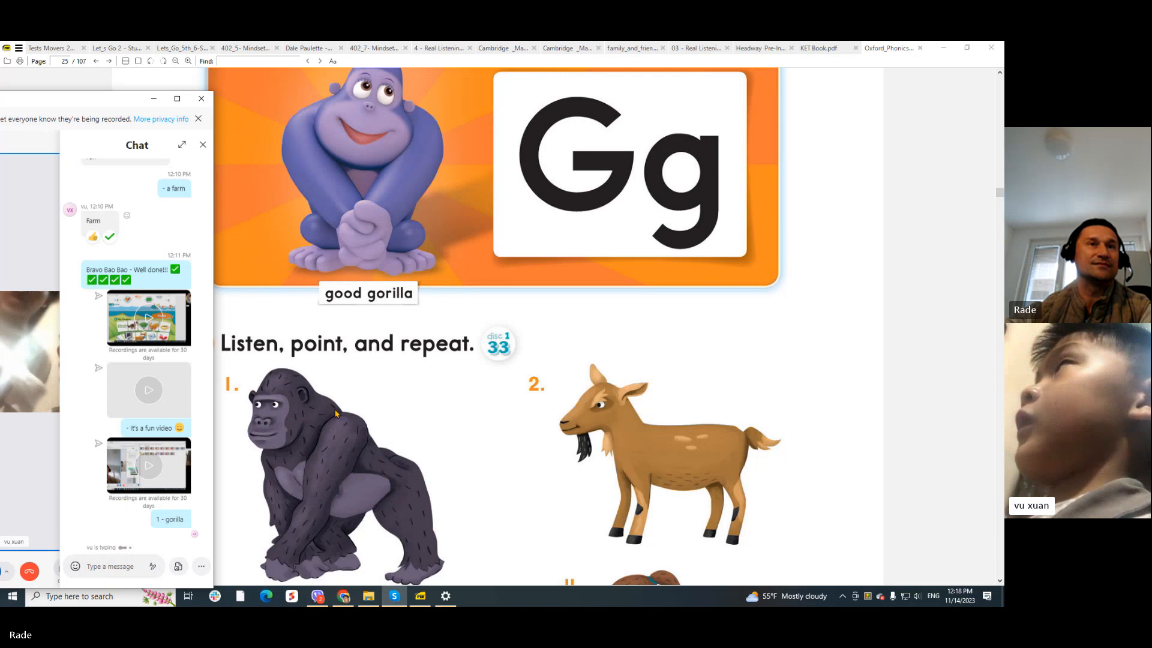
pyautogui.moveTo(402, 311)
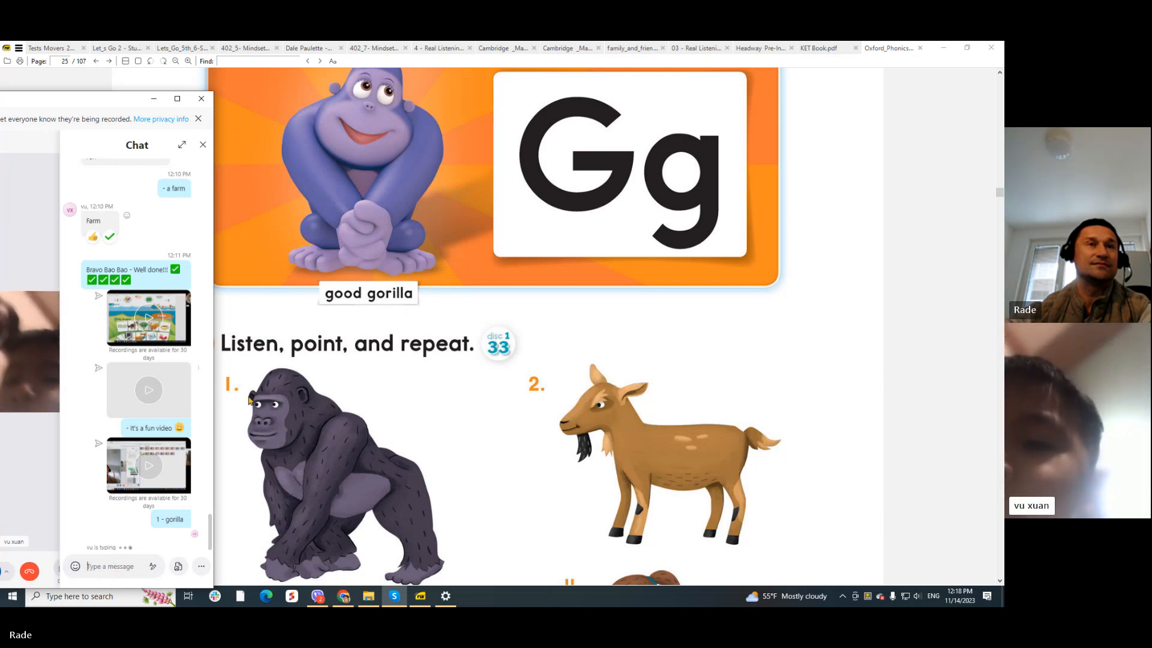
pyautogui.moveTo(383, 308)
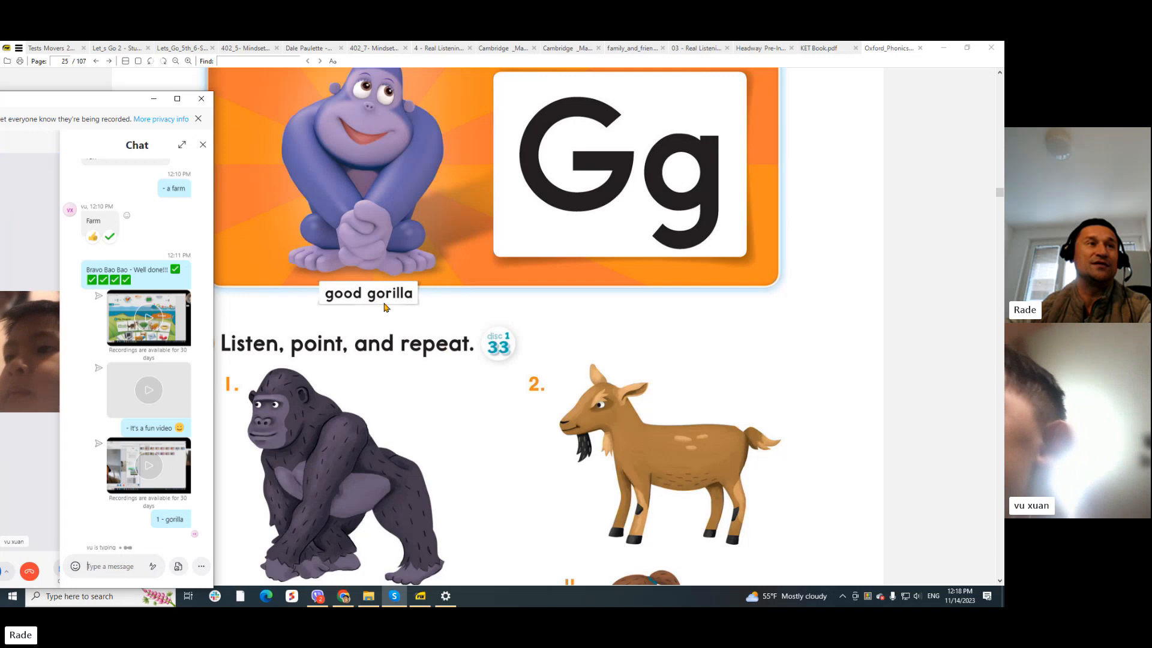
pyautogui.moveTo(350, 339)
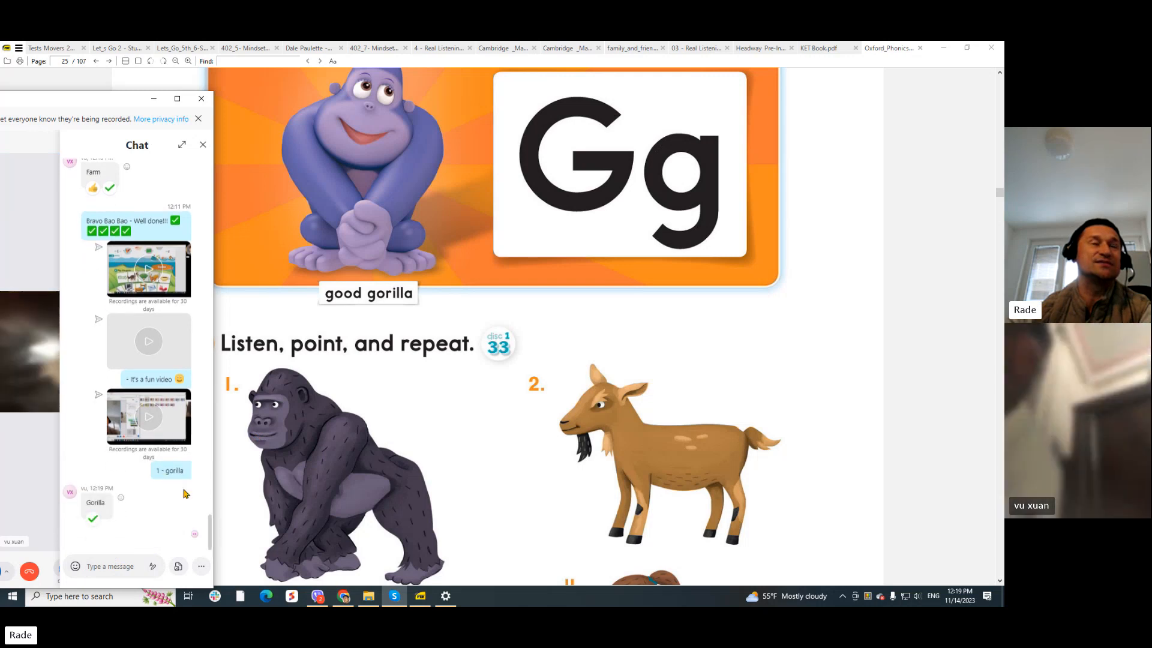
pyautogui.moveTo(556, 396)
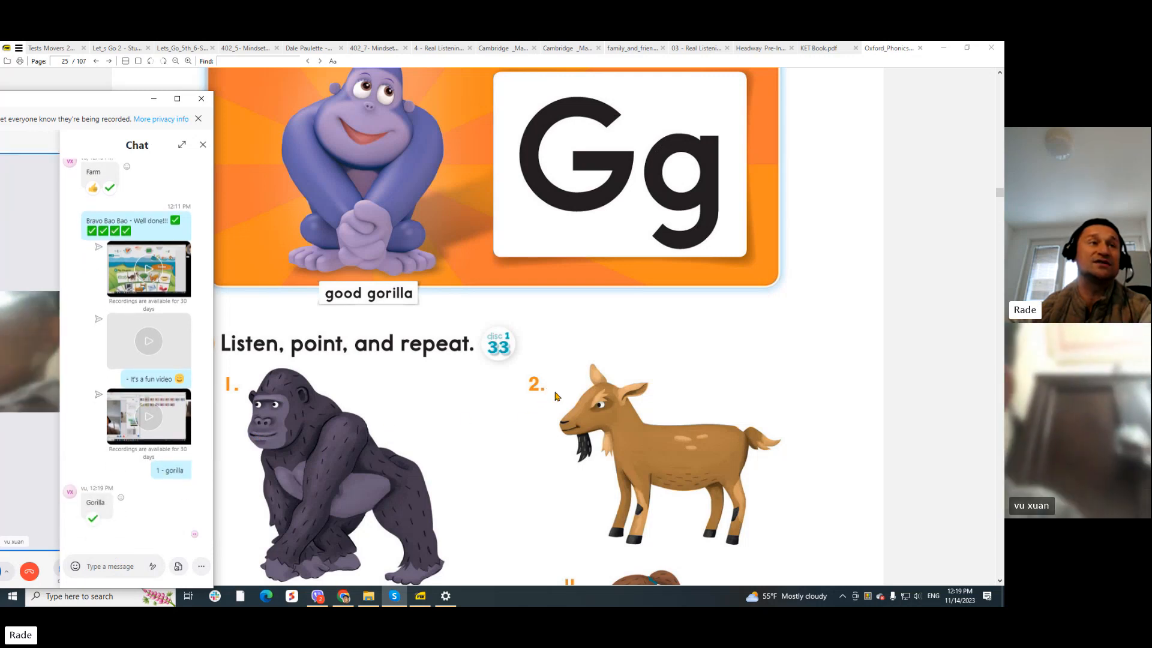
pyautogui.moveTo(656, 451)
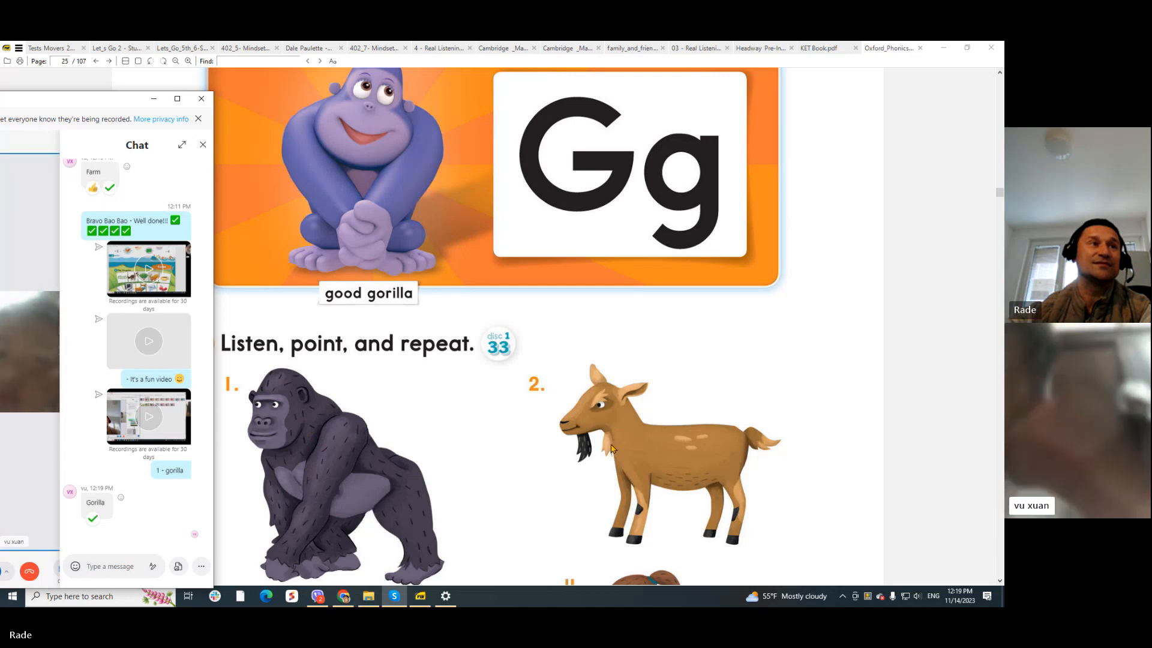
pyautogui.scroll(-3)
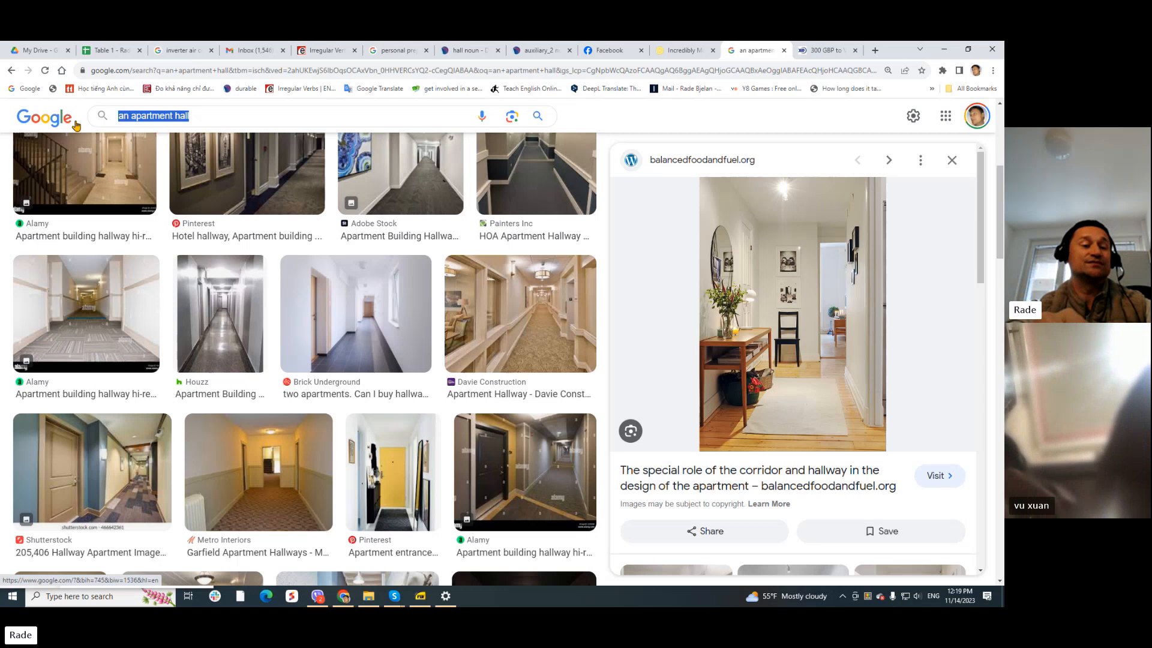
# Search Google Images for 'goat word clipart' and pick the cartoon goat picture labelled GOAT
pyautogui.write('goat word cl')
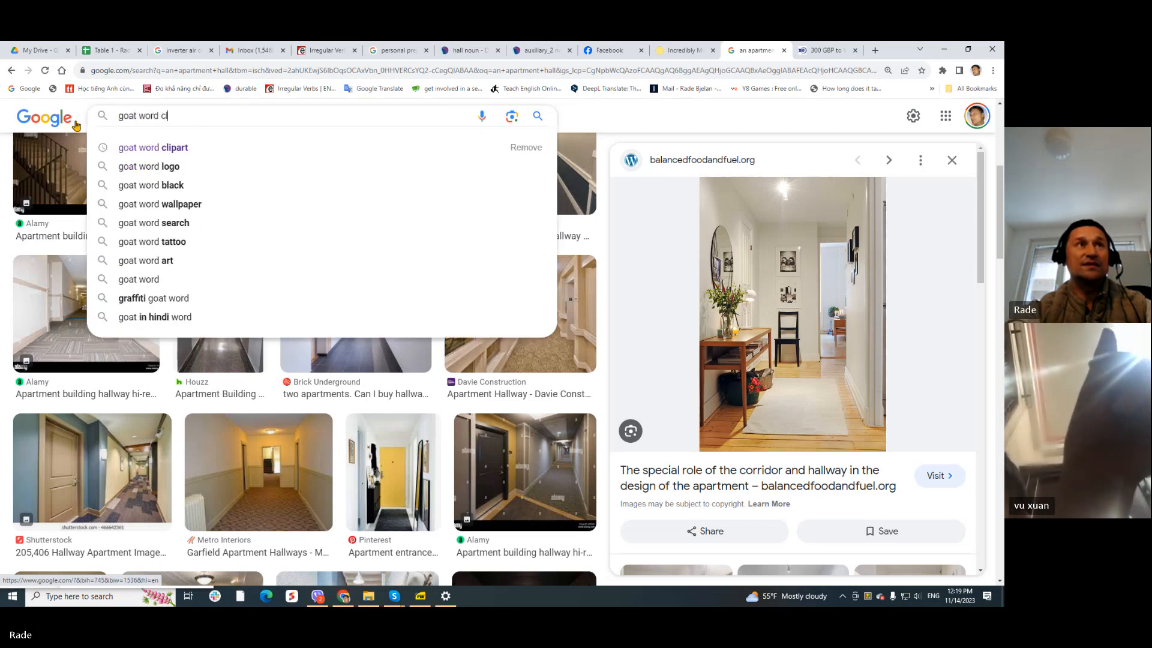
pyautogui.click(151, 147)
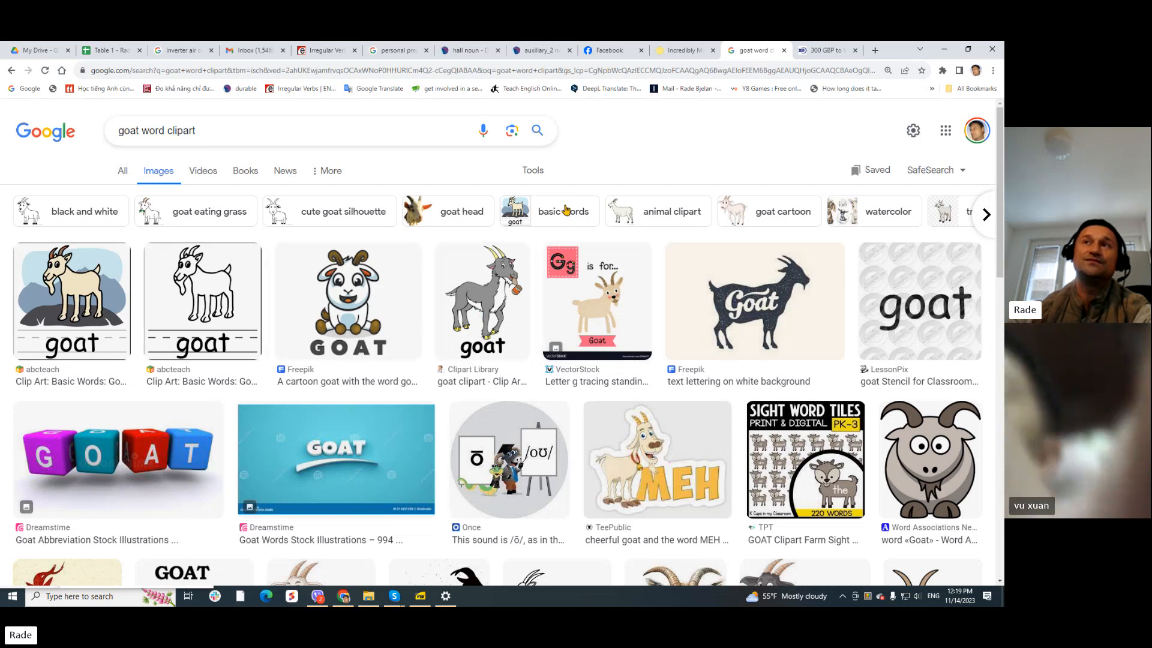
pyautogui.moveTo(563, 212)
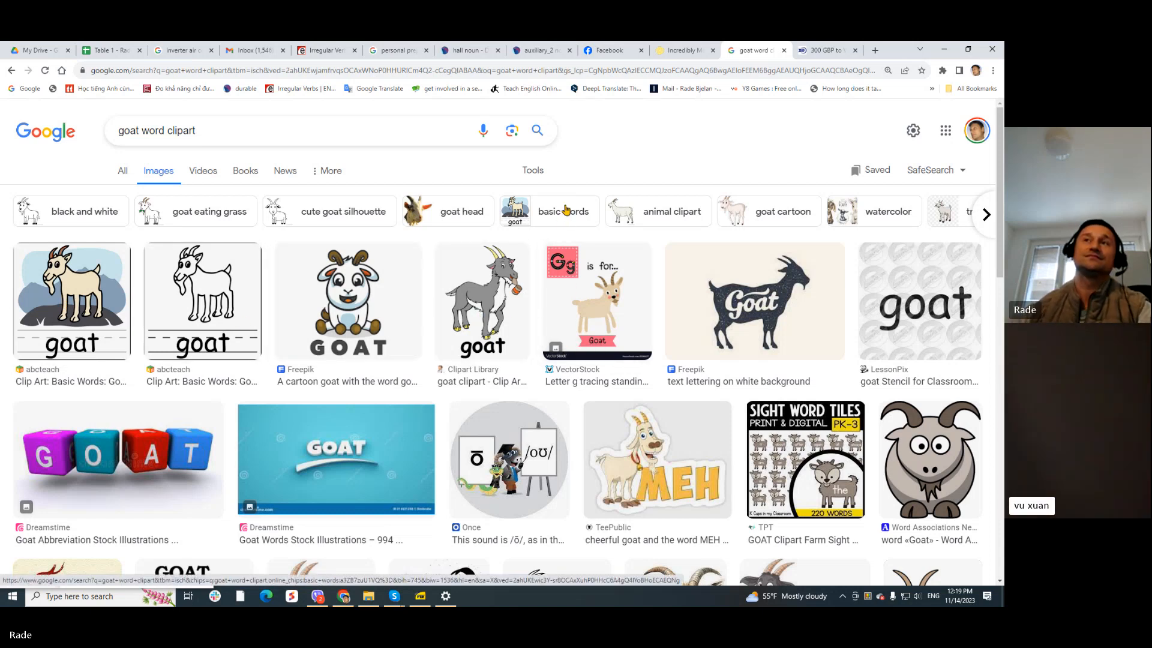
pyautogui.moveTo(579, 243)
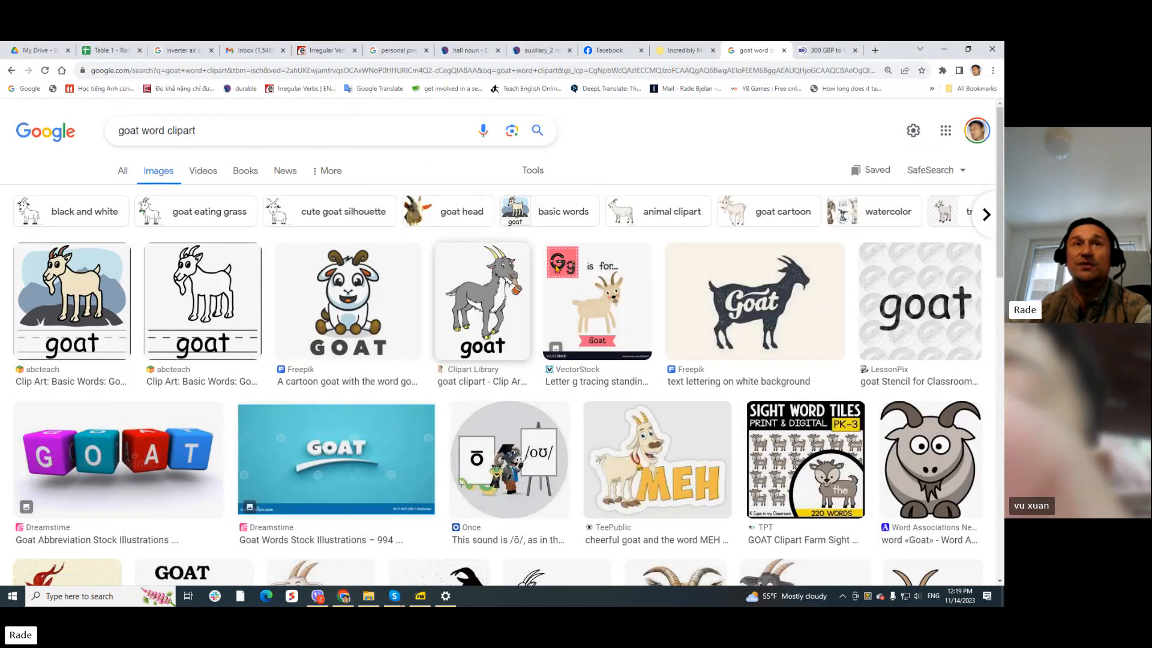
pyautogui.moveTo(617, 318)
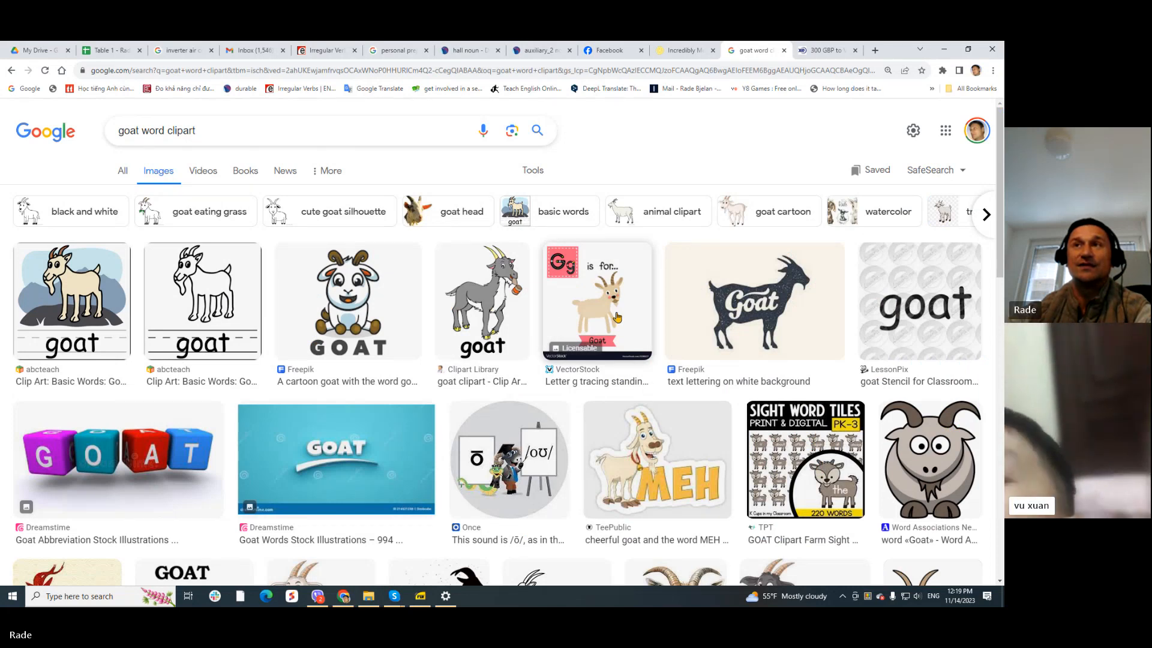
pyautogui.moveTo(88, 345)
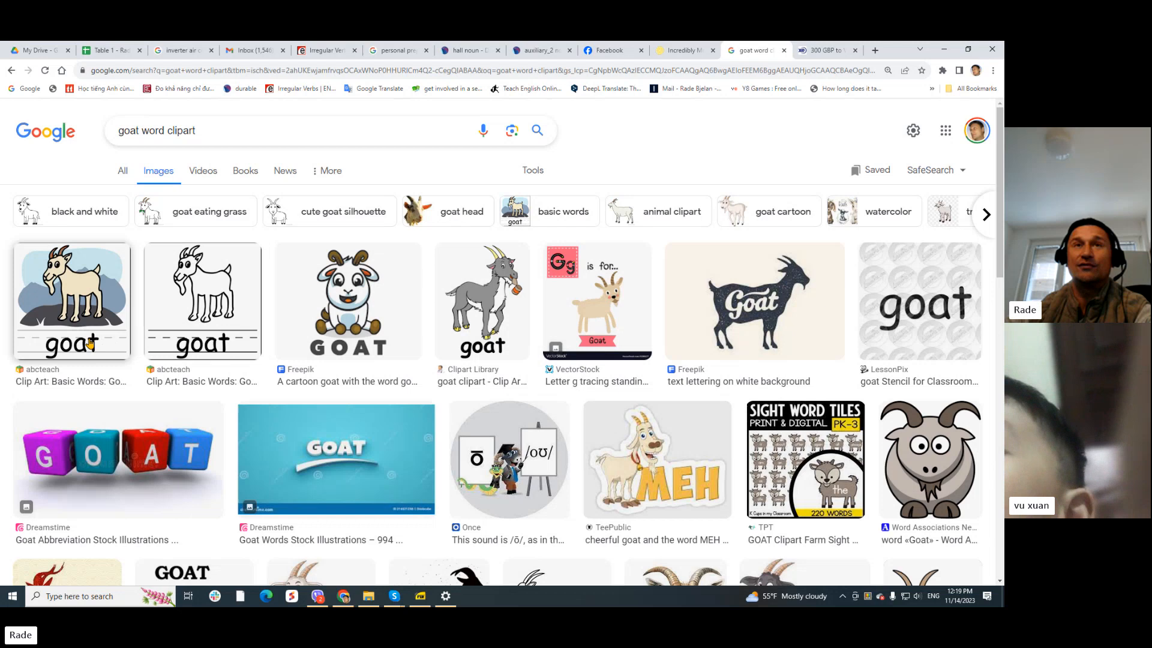
pyautogui.click(348, 301)
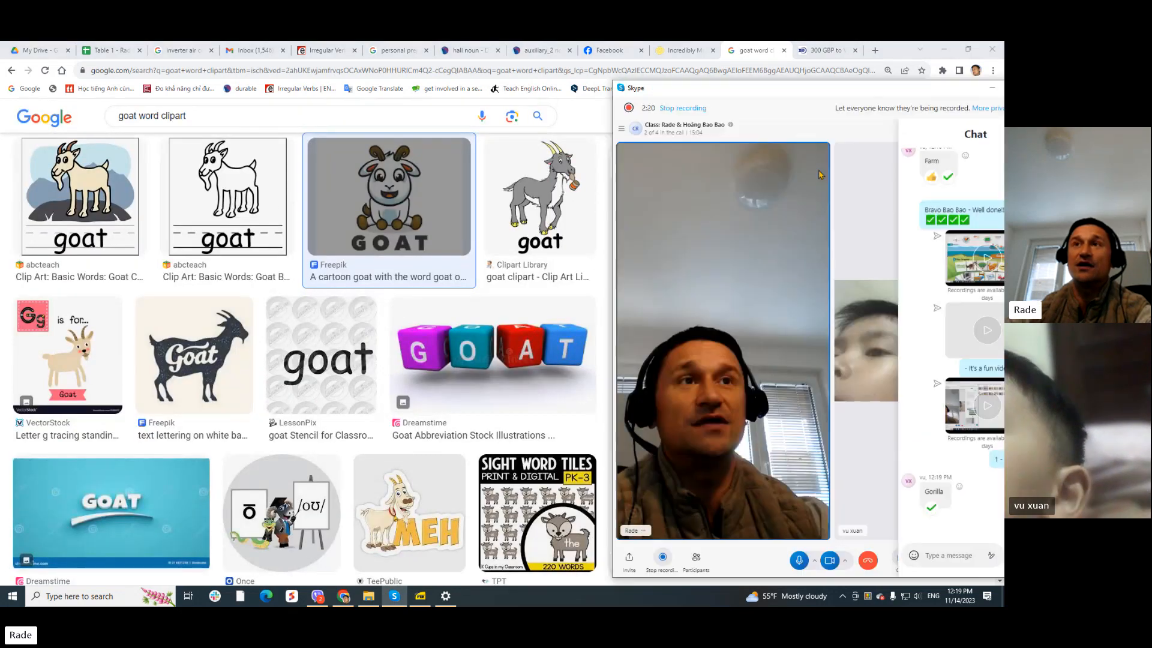
# Post the cartoon GOAT picture in the Skype class chat, then go back to the textbook
pyautogui.click(388, 196)
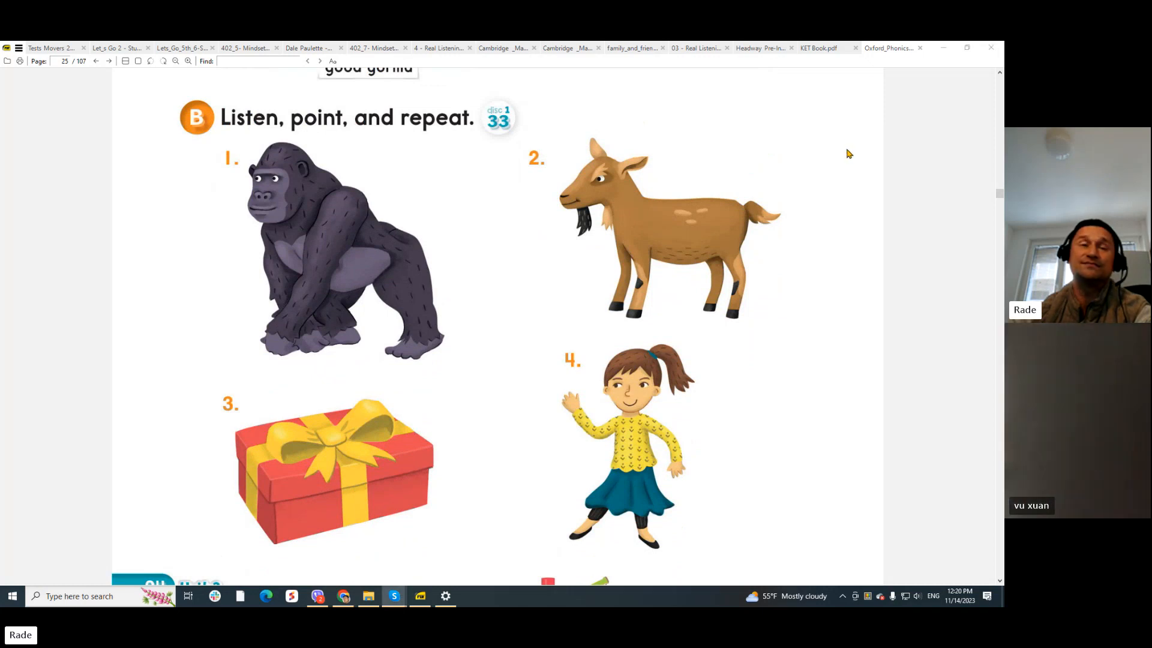
# Switch from the textbook to Skype, then to the 'gift word clipart' image results
pyautogui.click(344, 596)
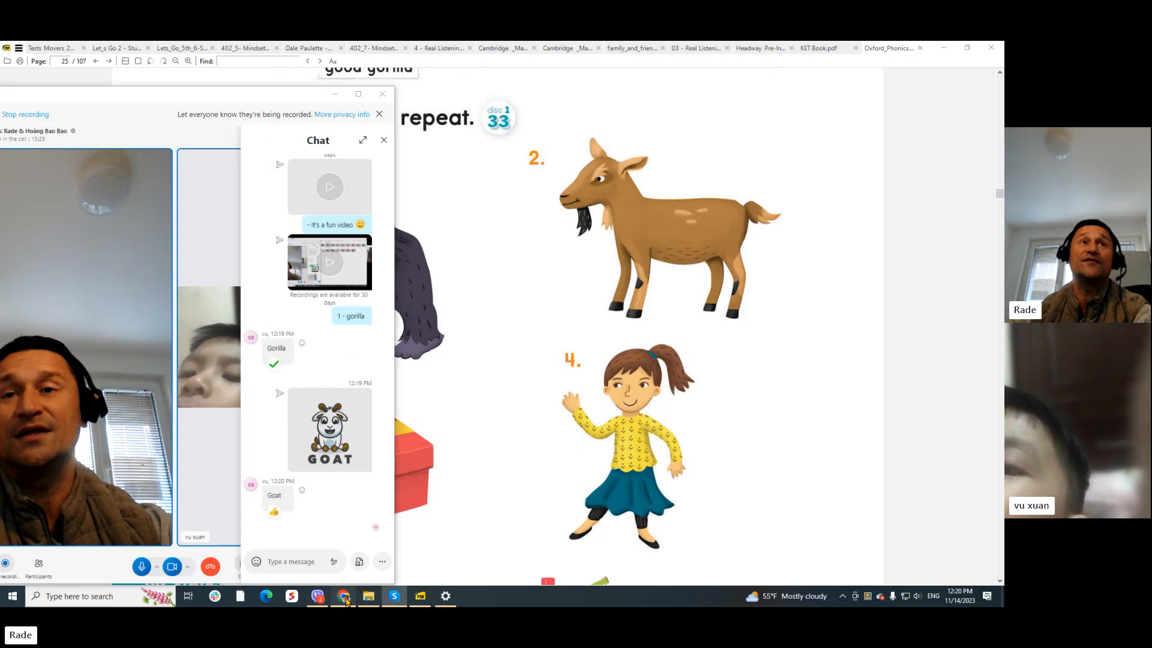
pyautogui.click(341, 596)
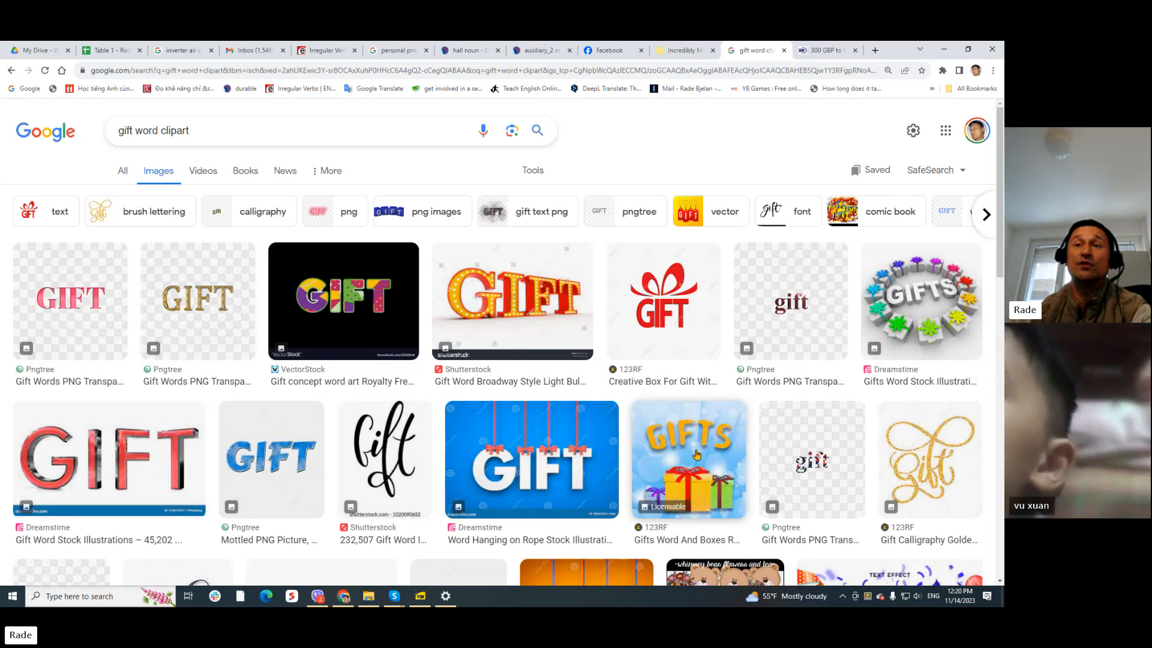
# Preview the GIFTS image, then the orange GIFT letters hanging on ropes picture
pyautogui.click(688, 459)
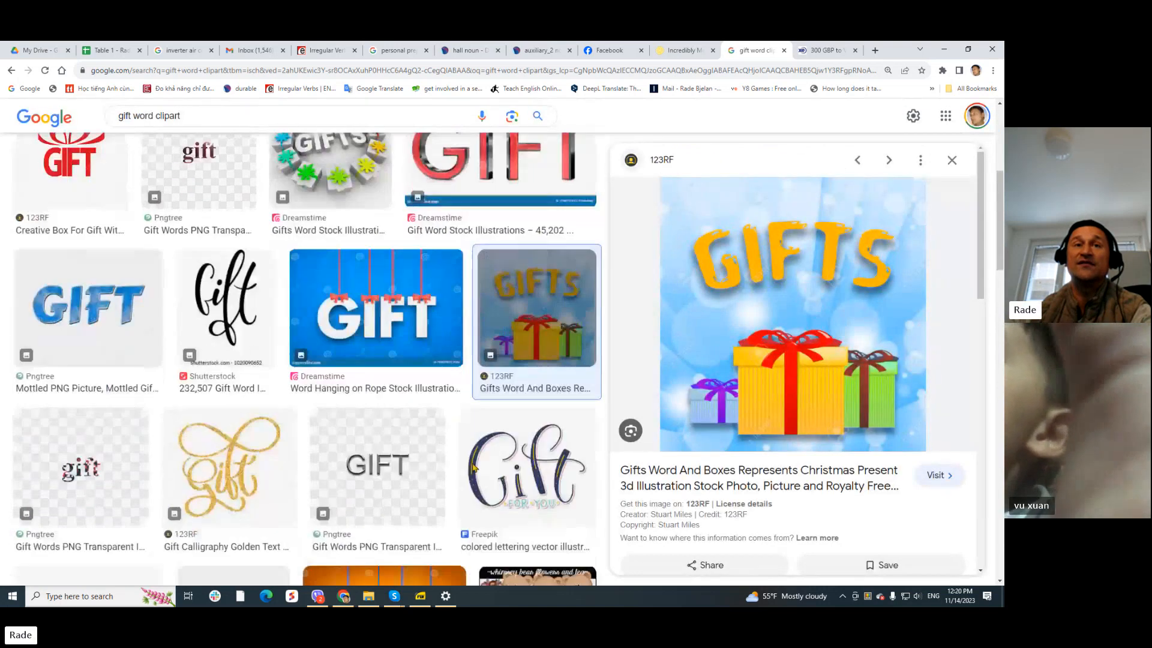
pyautogui.scroll(-3)
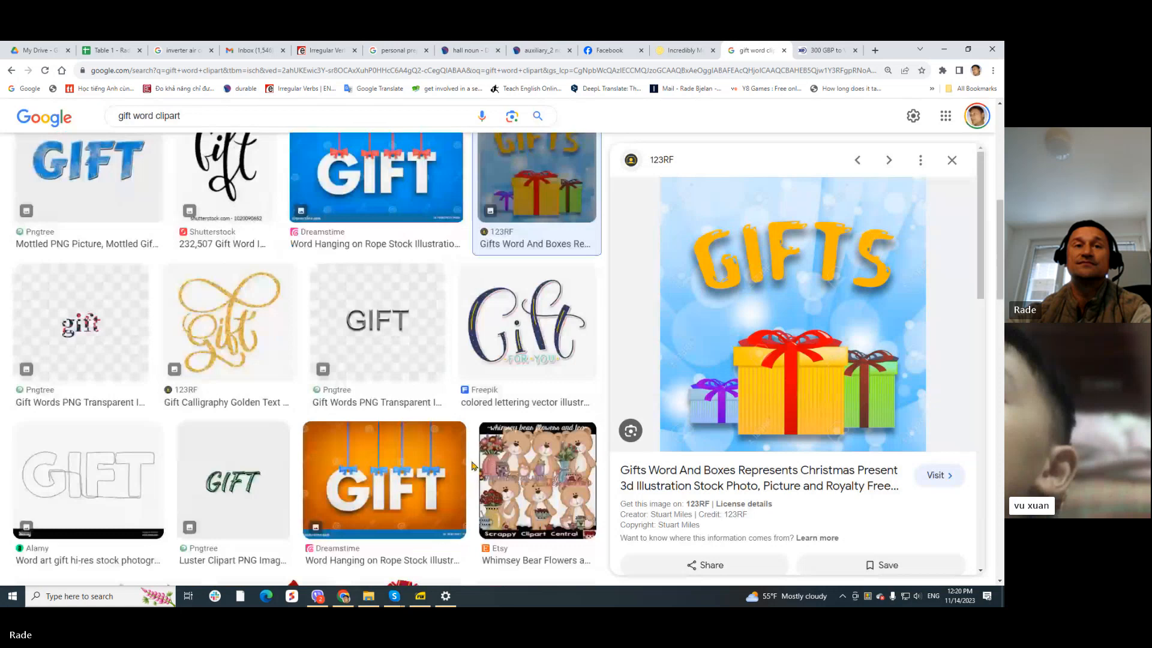
pyautogui.moveTo(419, 477)
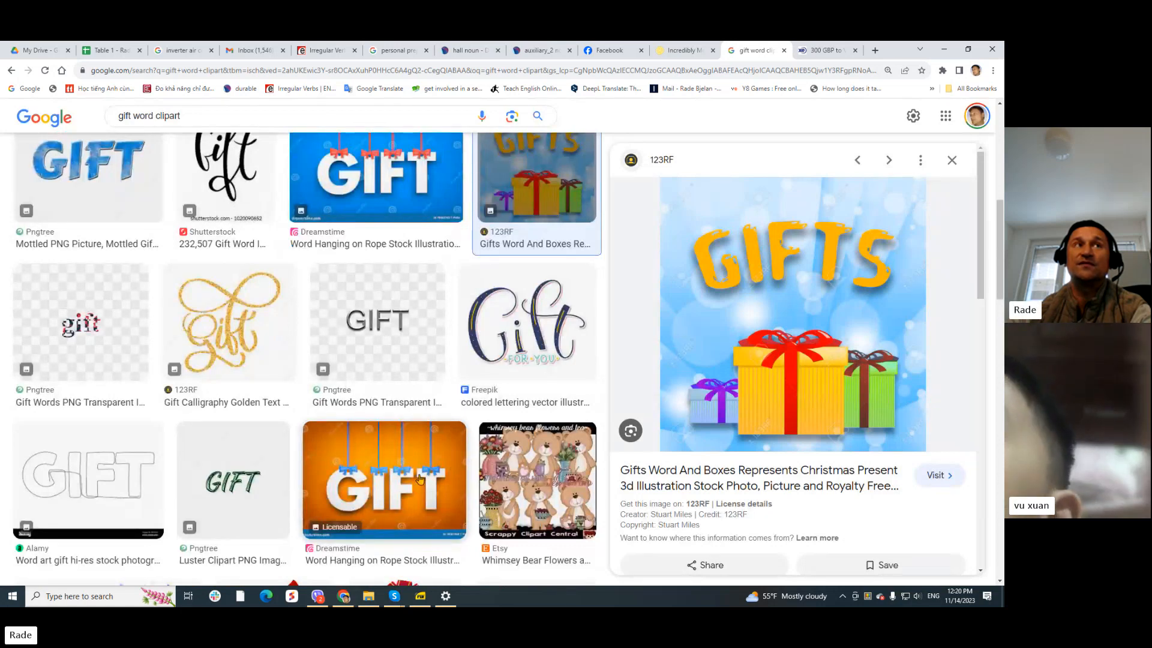
pyautogui.click(383, 478)
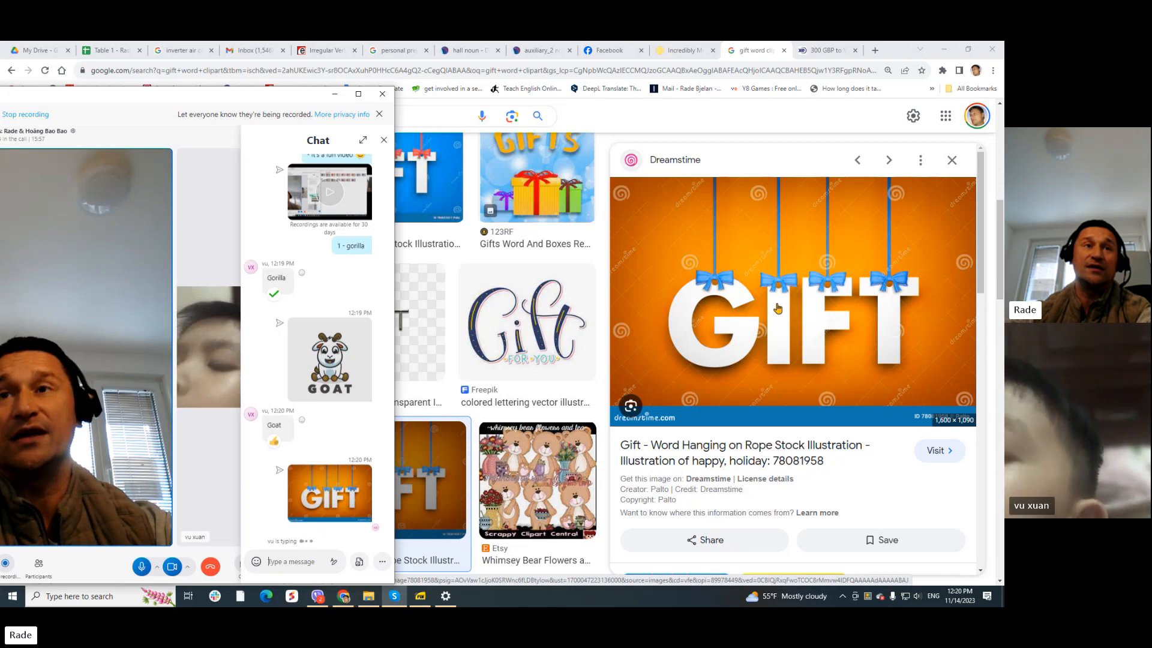
pyautogui.moveTo(848, 351)
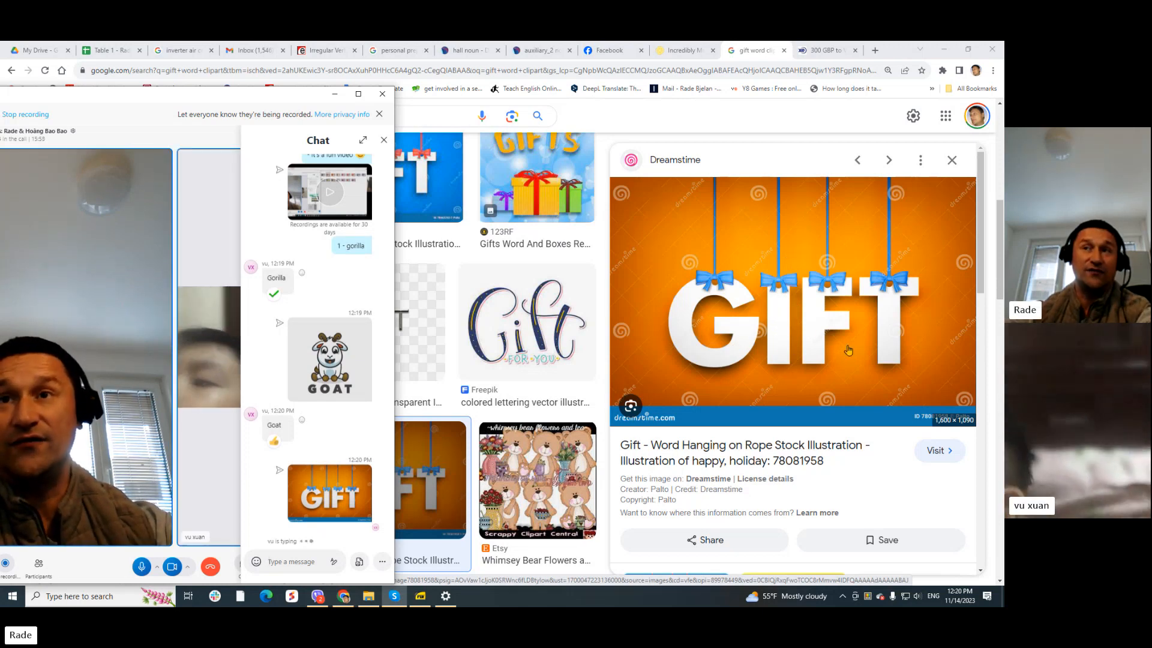
pyautogui.moveTo(881, 325)
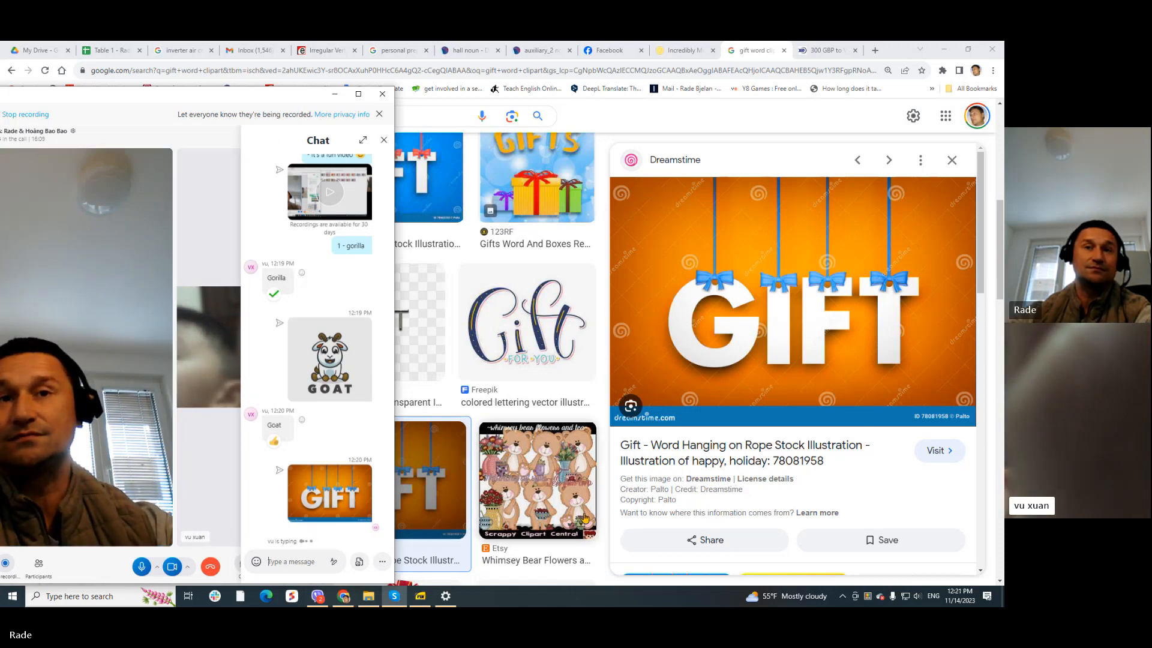
# Send the colourful gift boxes picture labelled GIFT to the student in the Skype chat
pyautogui.click(951, 160)
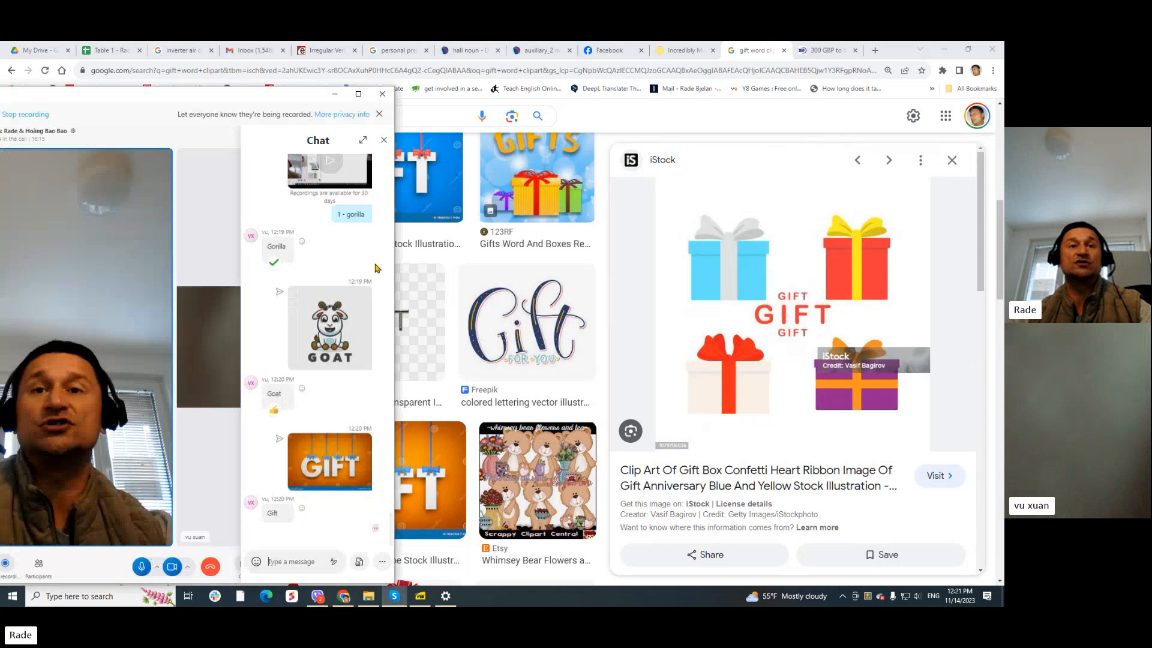
pyautogui.click(294, 562)
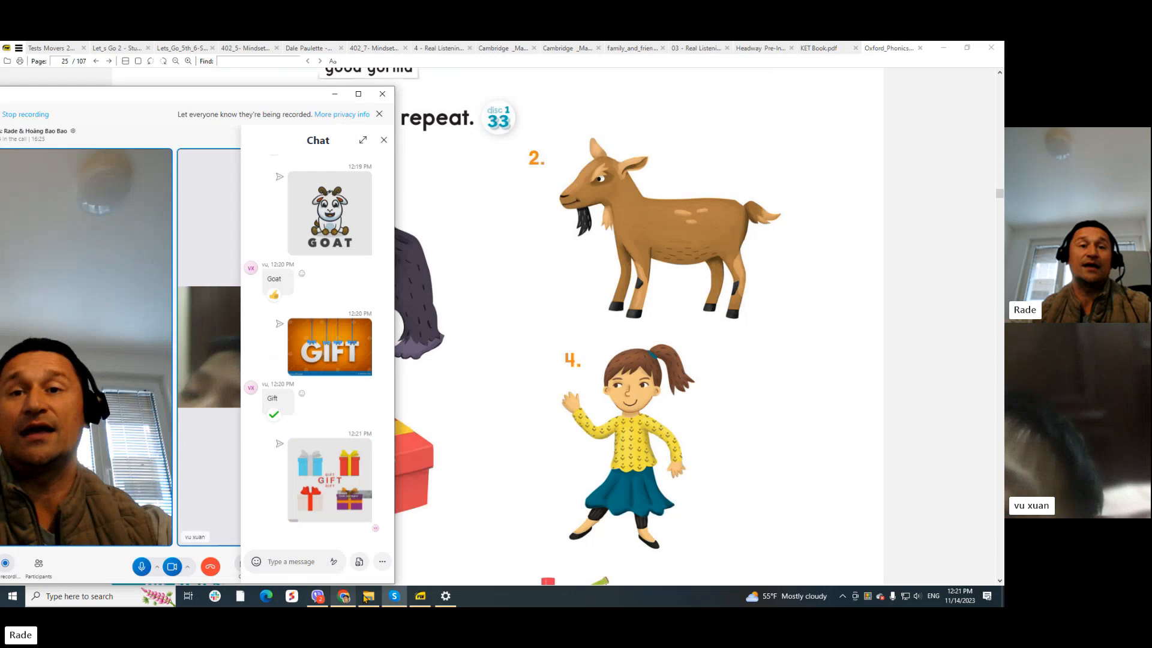
pyautogui.moveTo(341, 595)
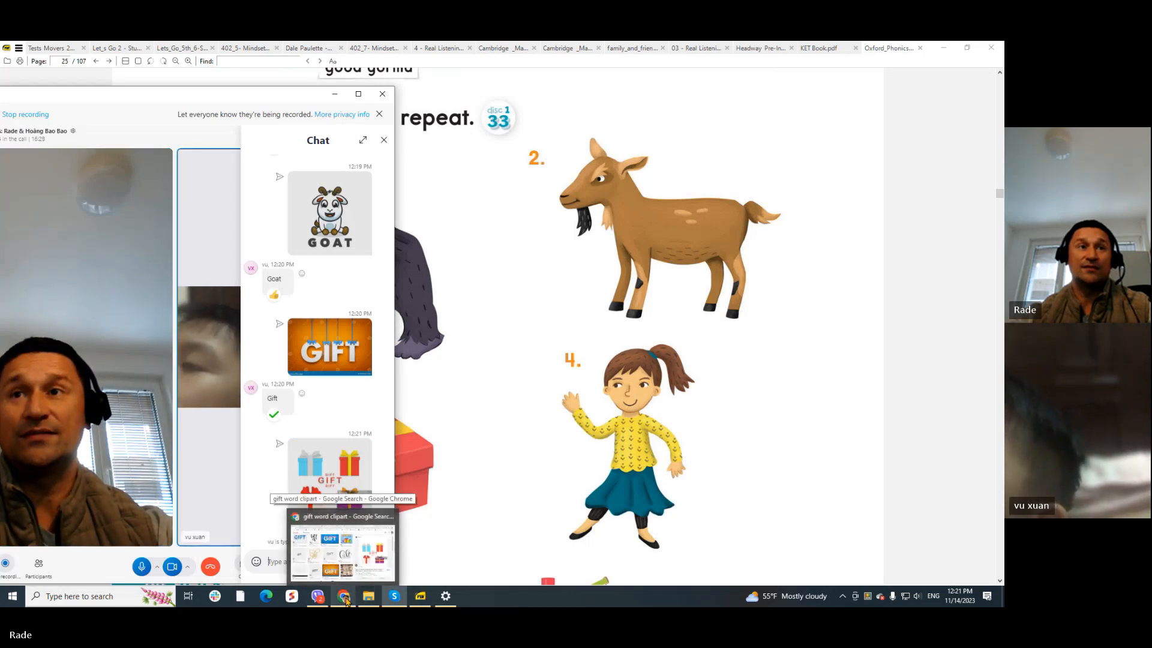
# Search 'girl word clipart' and preview the pastel GIRL lettering, then the pink GIRL with sitting girl
pyautogui.click(341, 551)
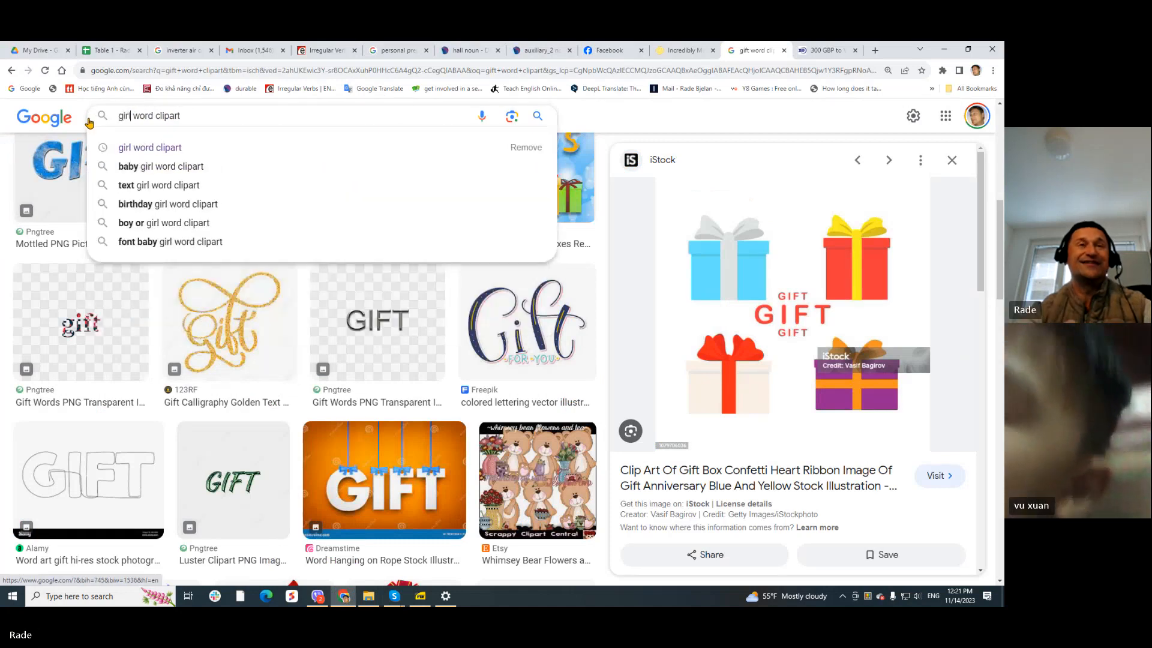
pyautogui.click(149, 147)
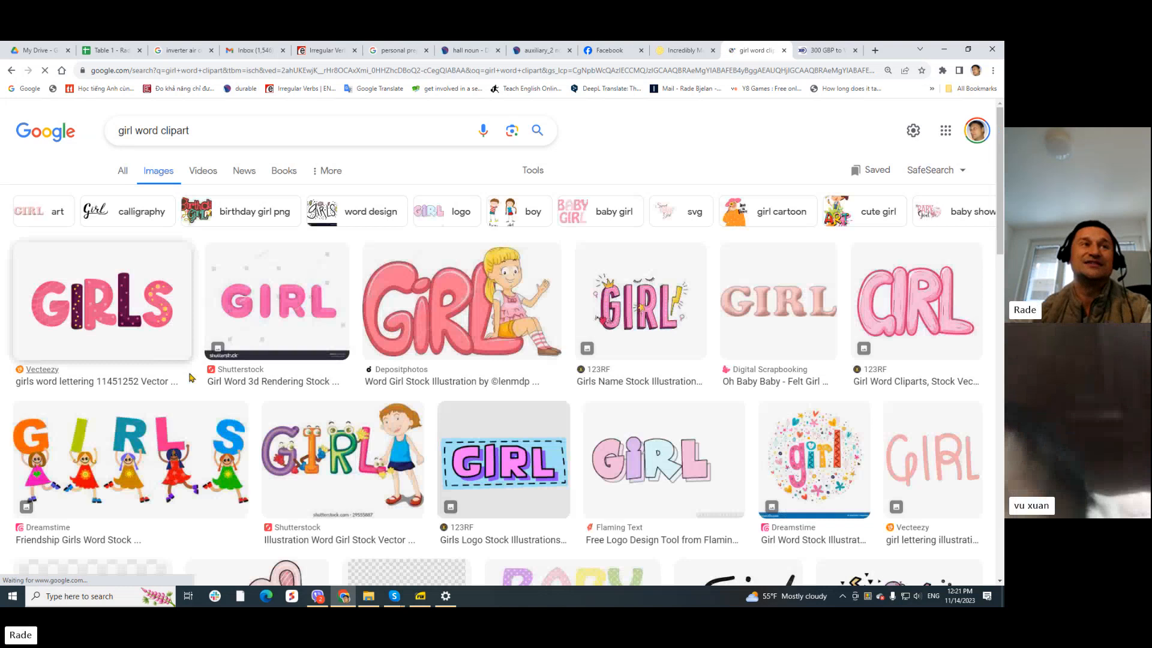
pyautogui.moveTo(504, 459)
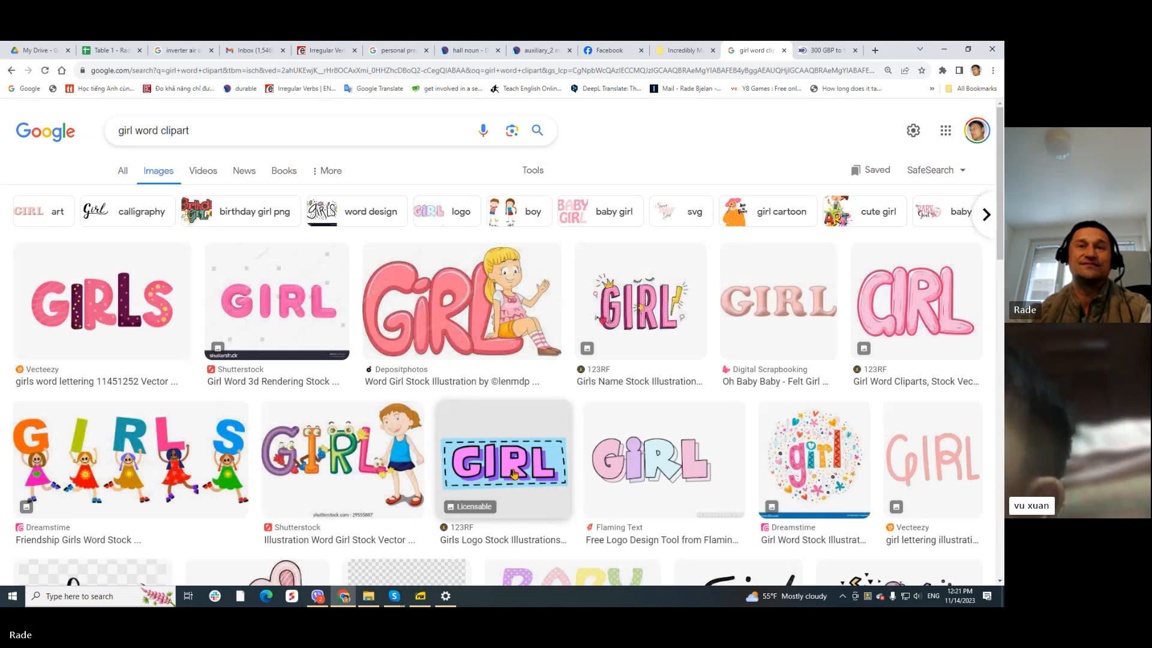
pyautogui.click(662, 458)
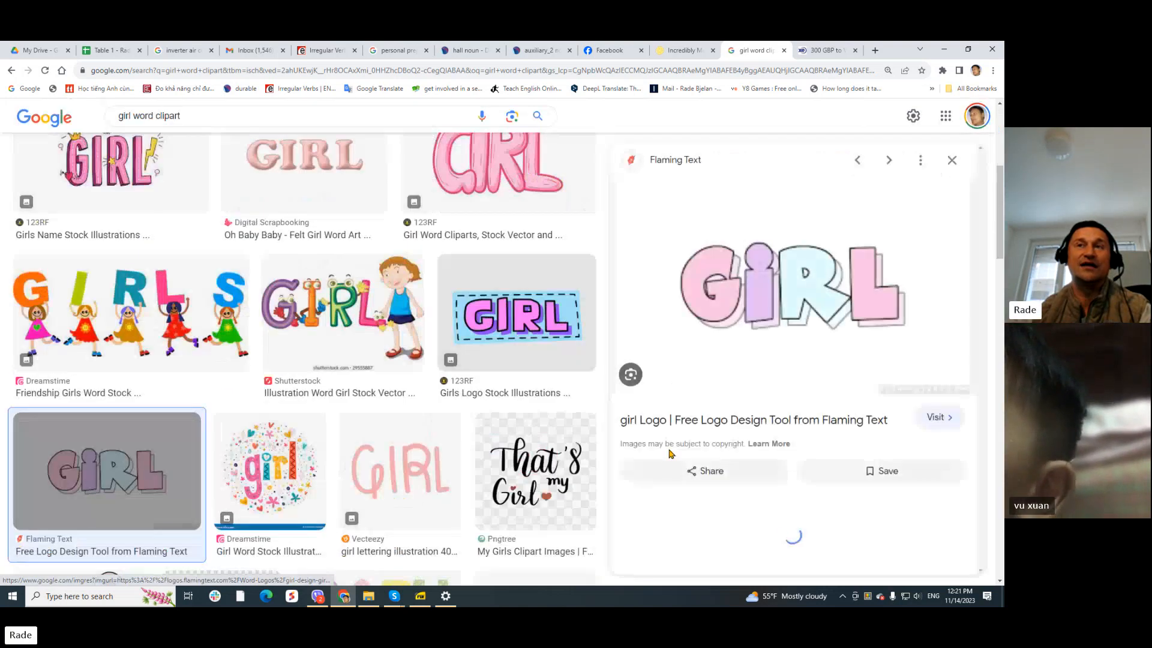
pyautogui.scroll(3)
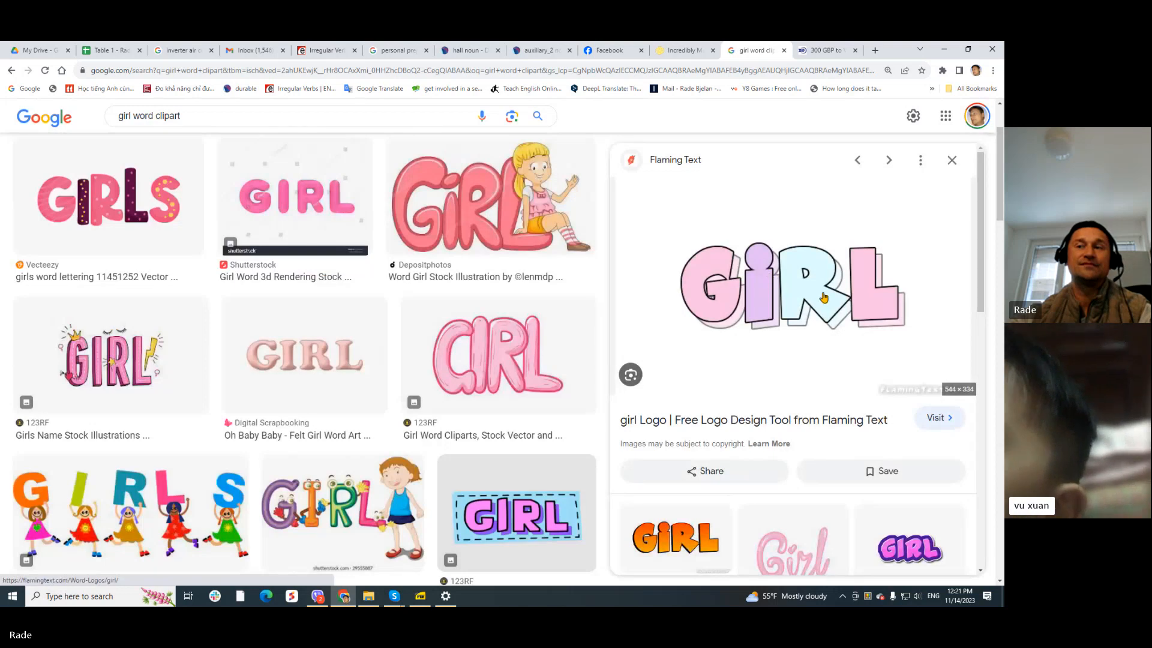
pyautogui.moveTo(814, 357)
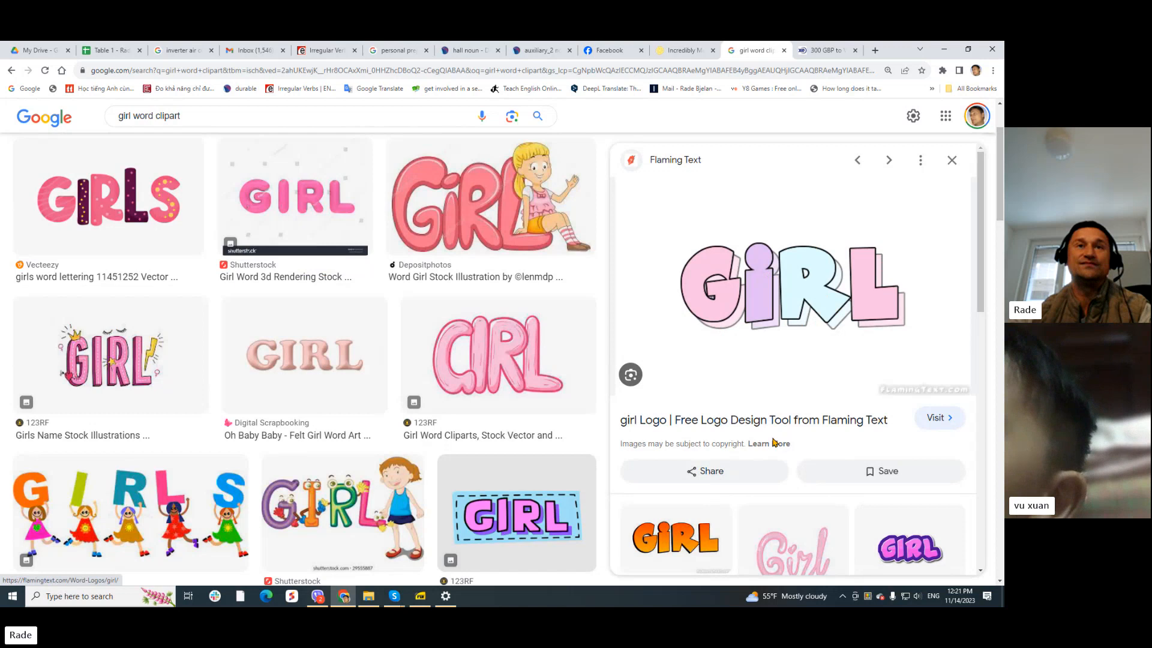
pyautogui.moveTo(447, 213)
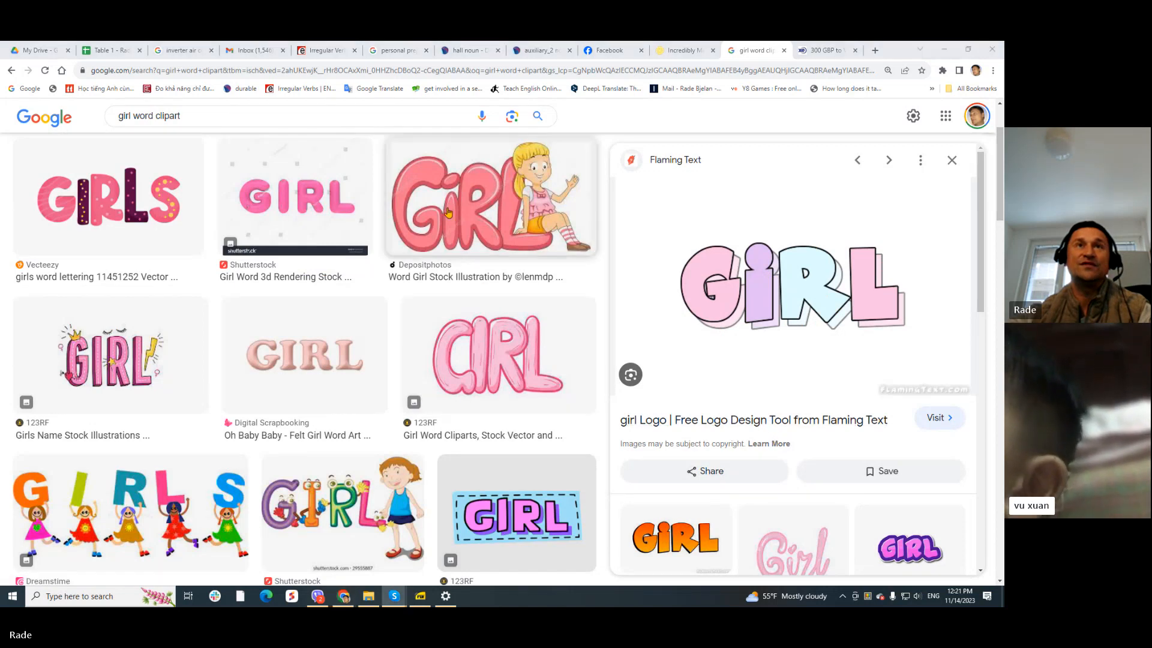
pyautogui.click(490, 196)
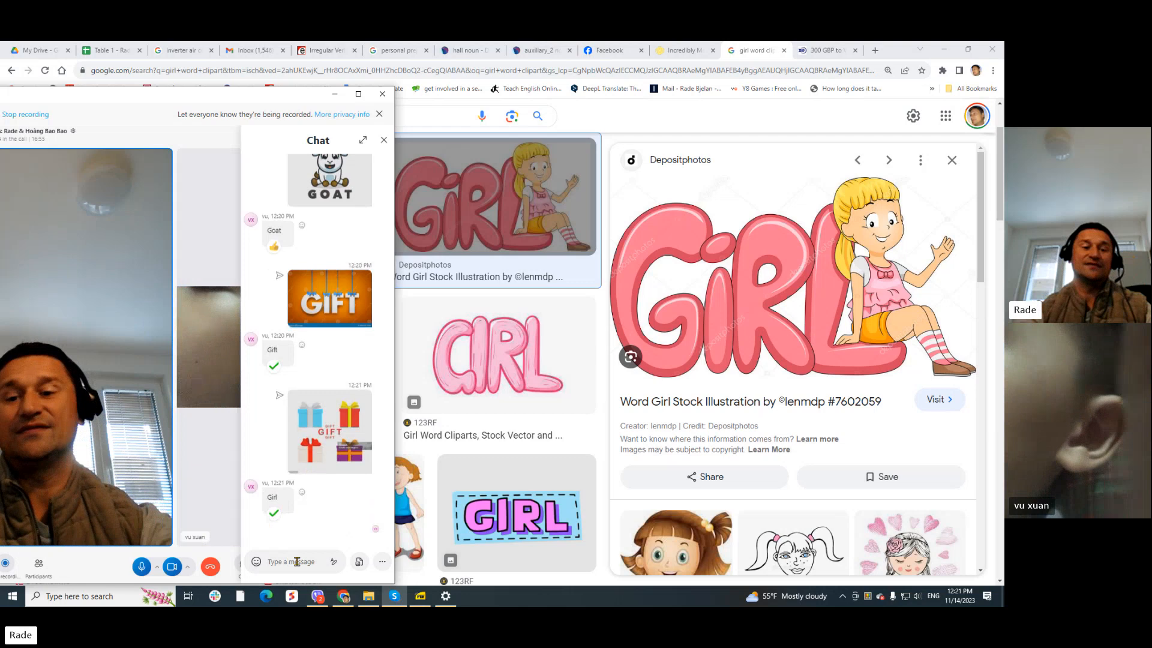
# Scroll the PDF past the word pictures down to the 'Trace, write, and say' section
pyautogui.scroll(-3)
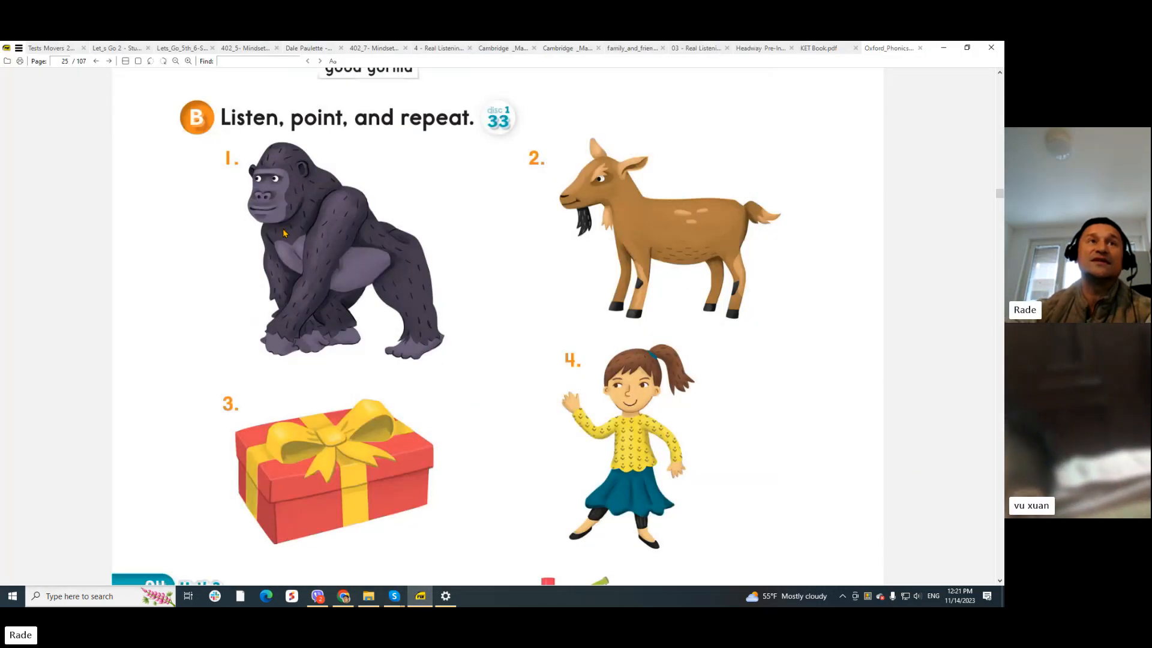
pyautogui.scroll(3)
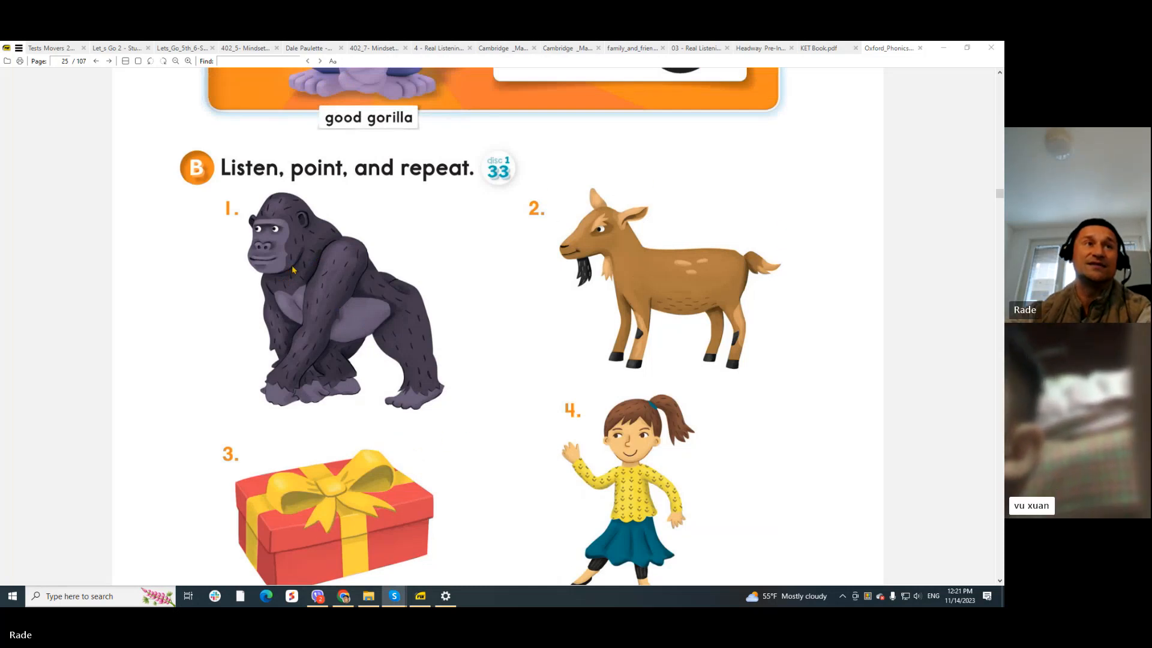
pyautogui.moveTo(355, 325)
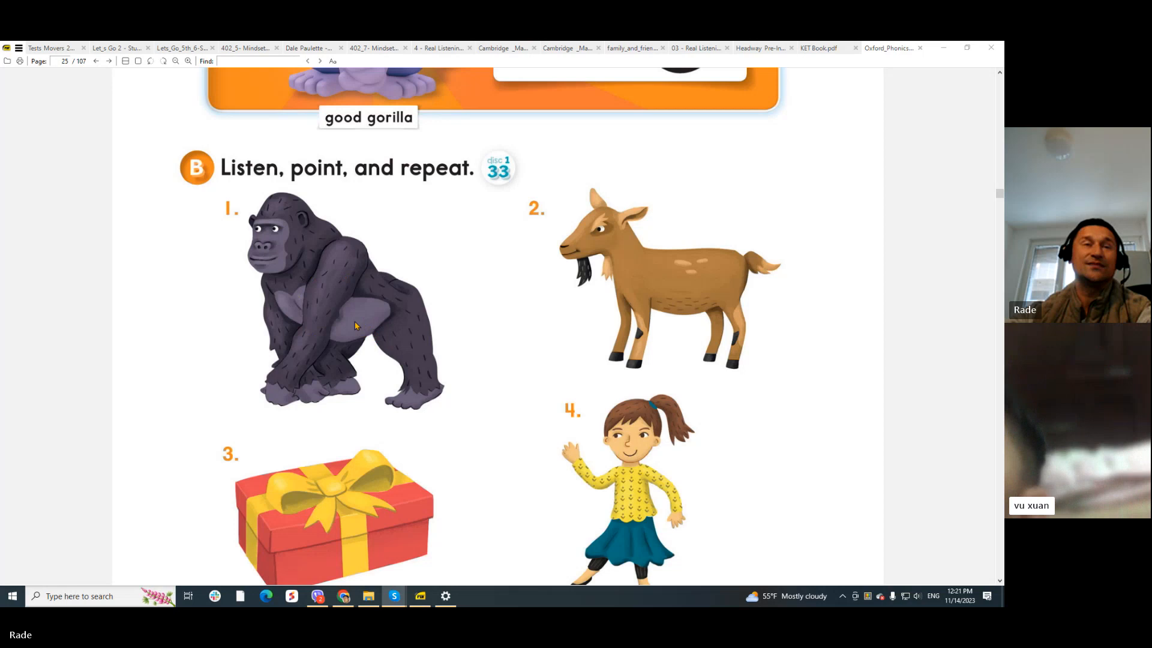
pyautogui.moveTo(322, 331)
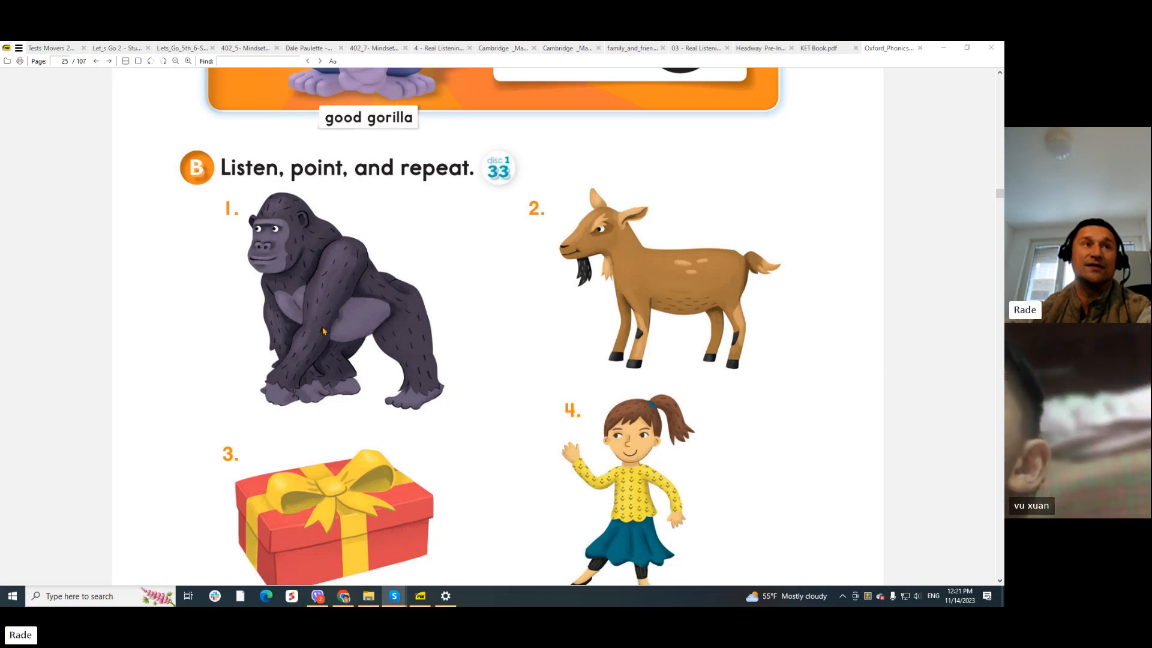
pyautogui.moveTo(285, 310)
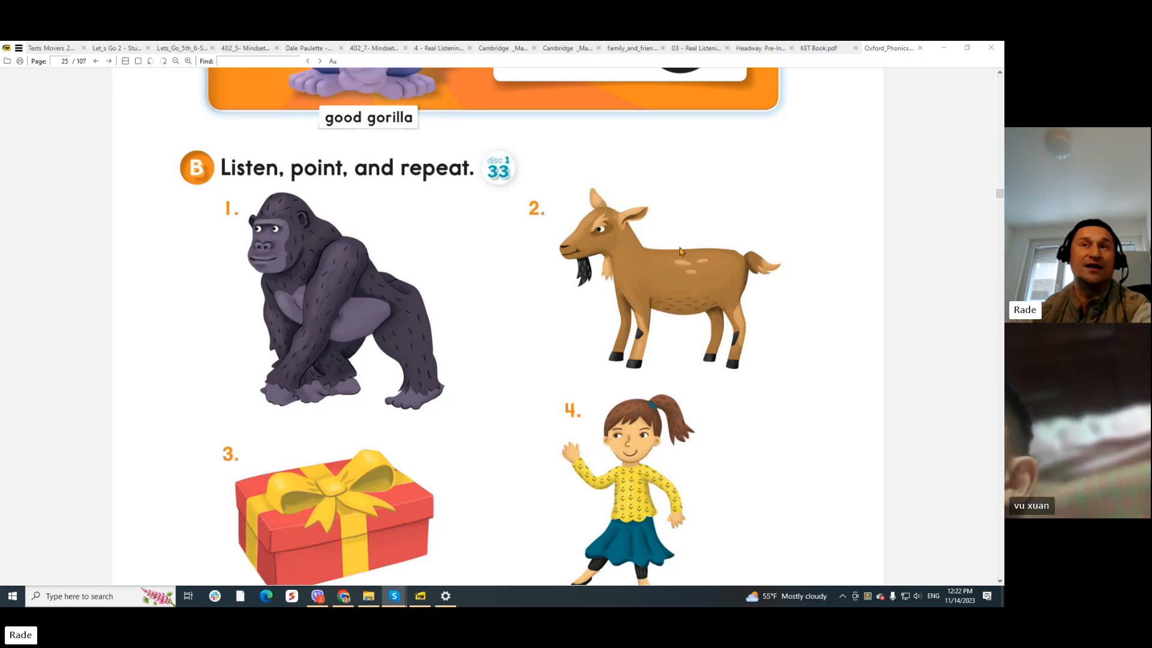
pyautogui.moveTo(684, 292)
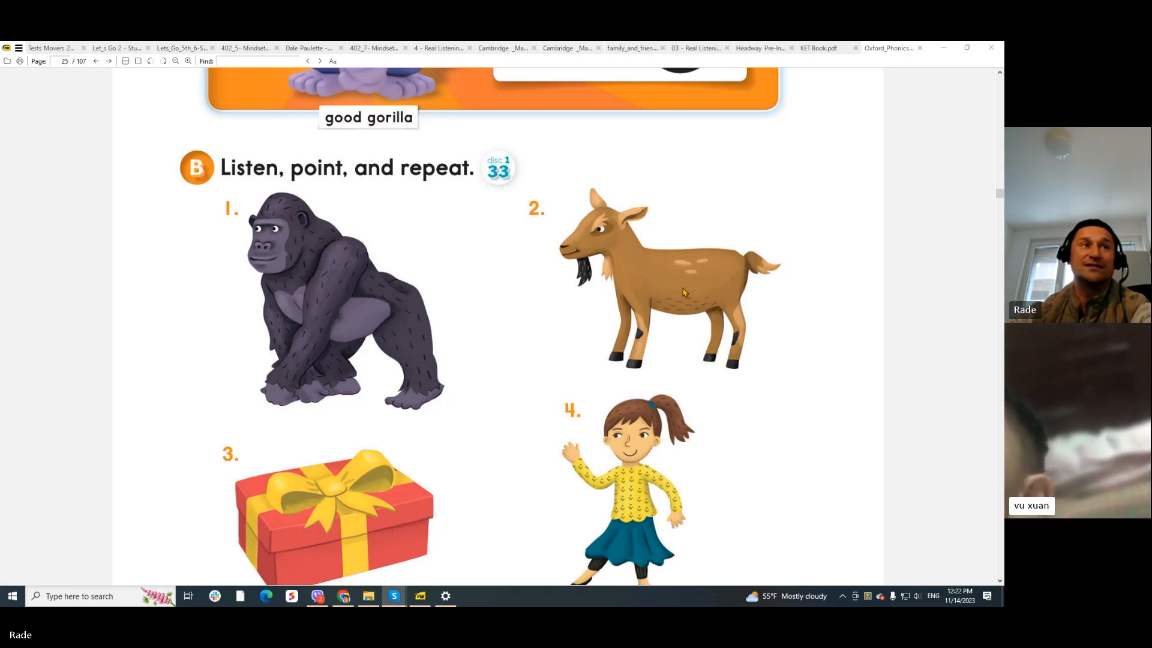
pyautogui.moveTo(625, 258)
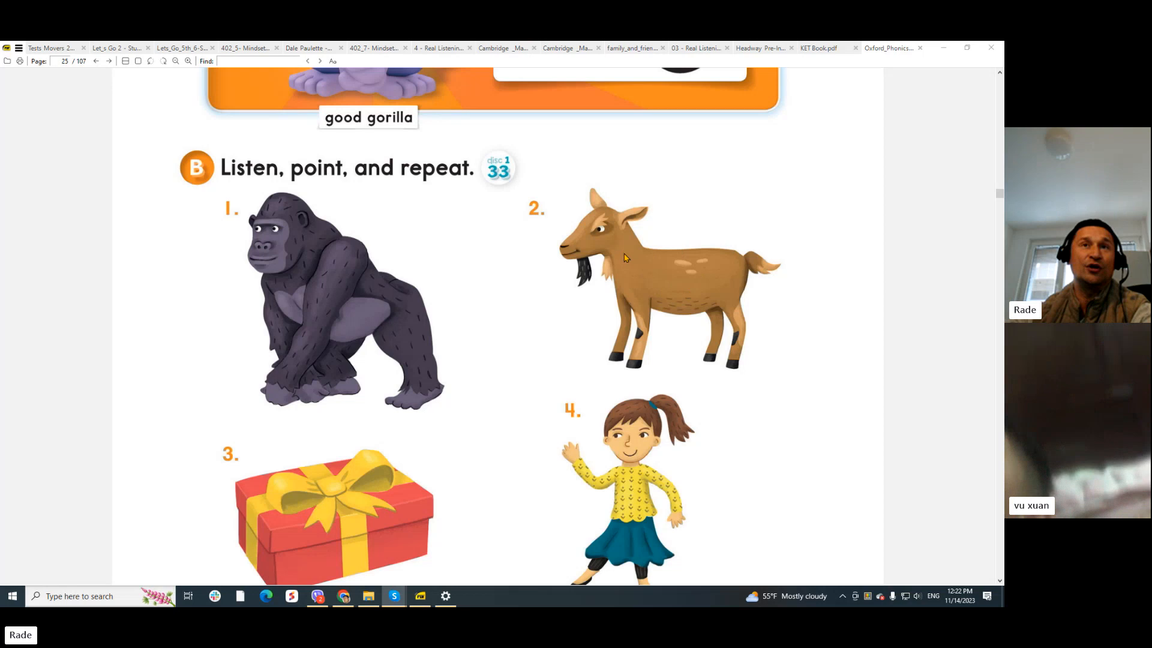
pyautogui.moveTo(633, 268)
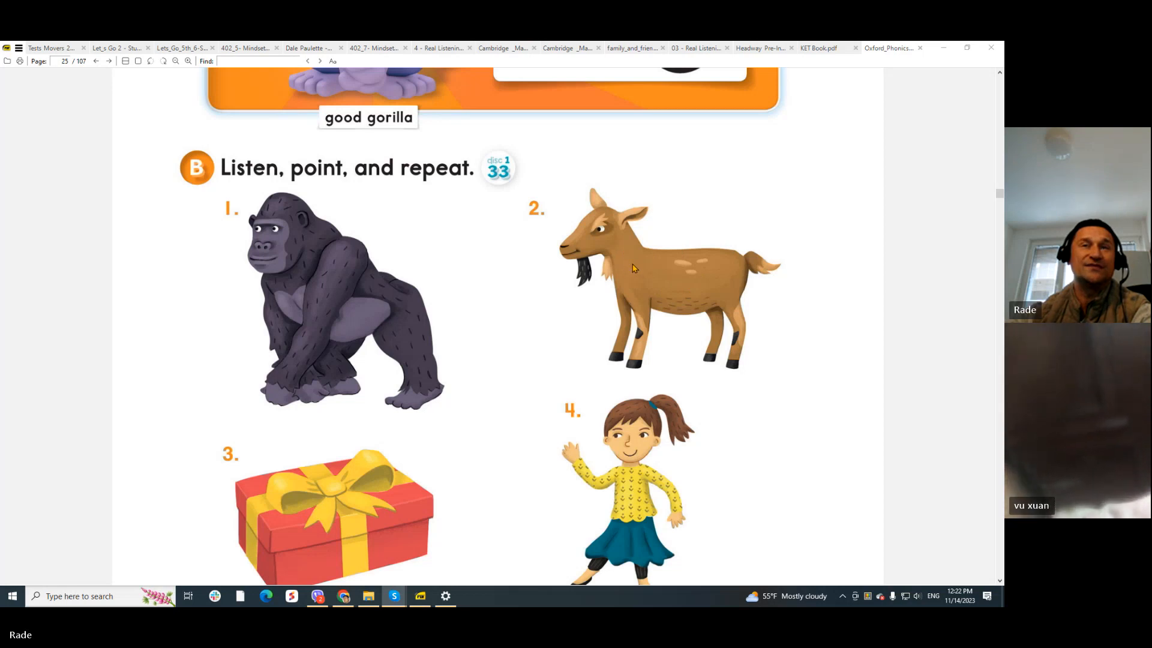
pyautogui.scroll(-3)
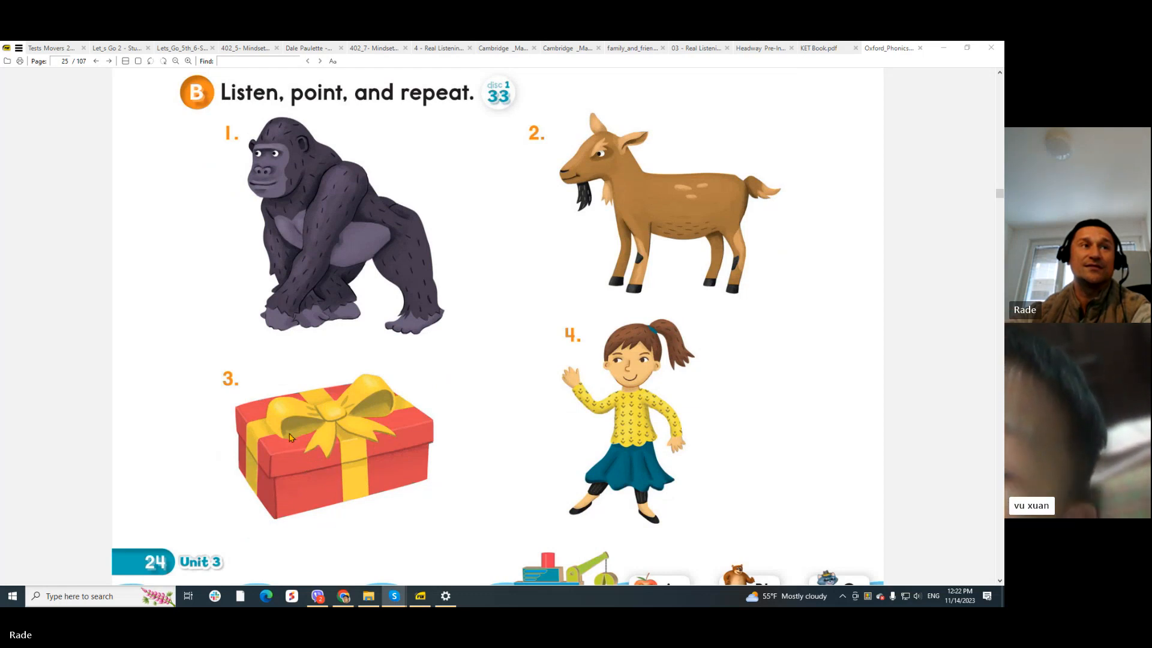
pyautogui.moveTo(638, 404)
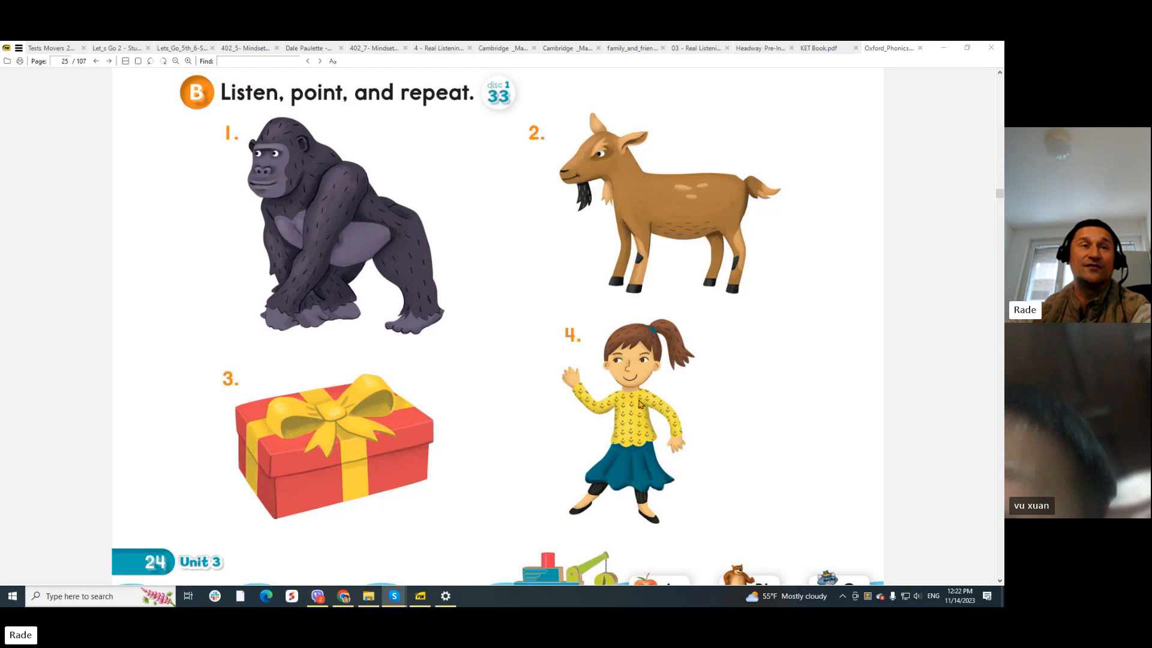
pyautogui.moveTo(677, 418)
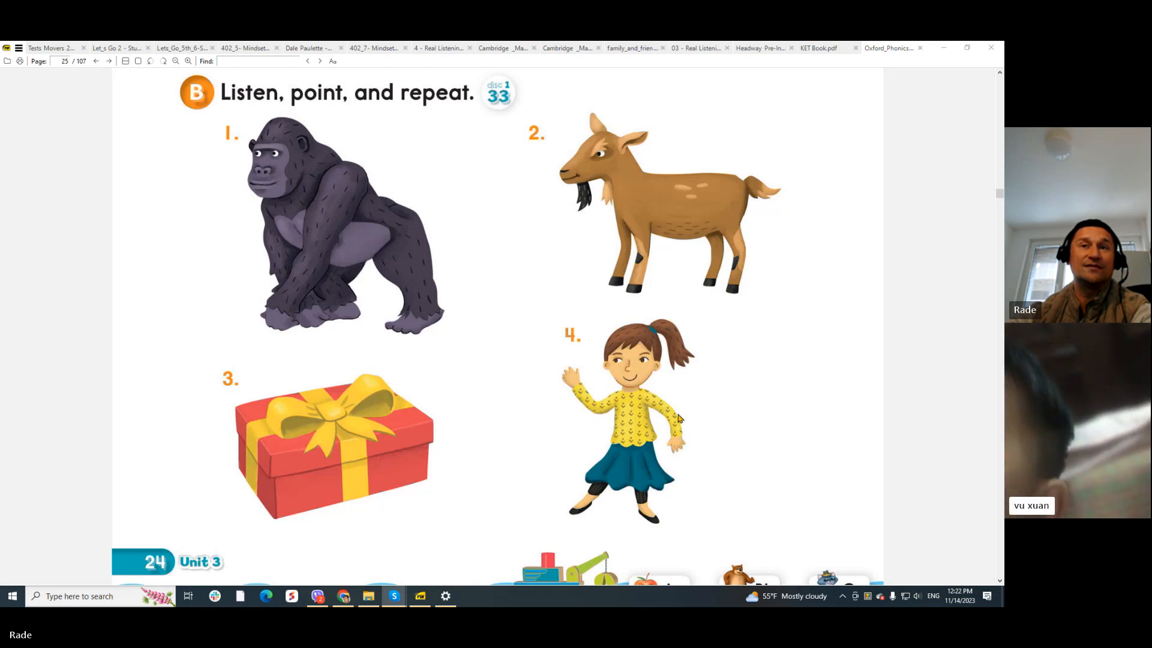
pyautogui.scroll(-3)
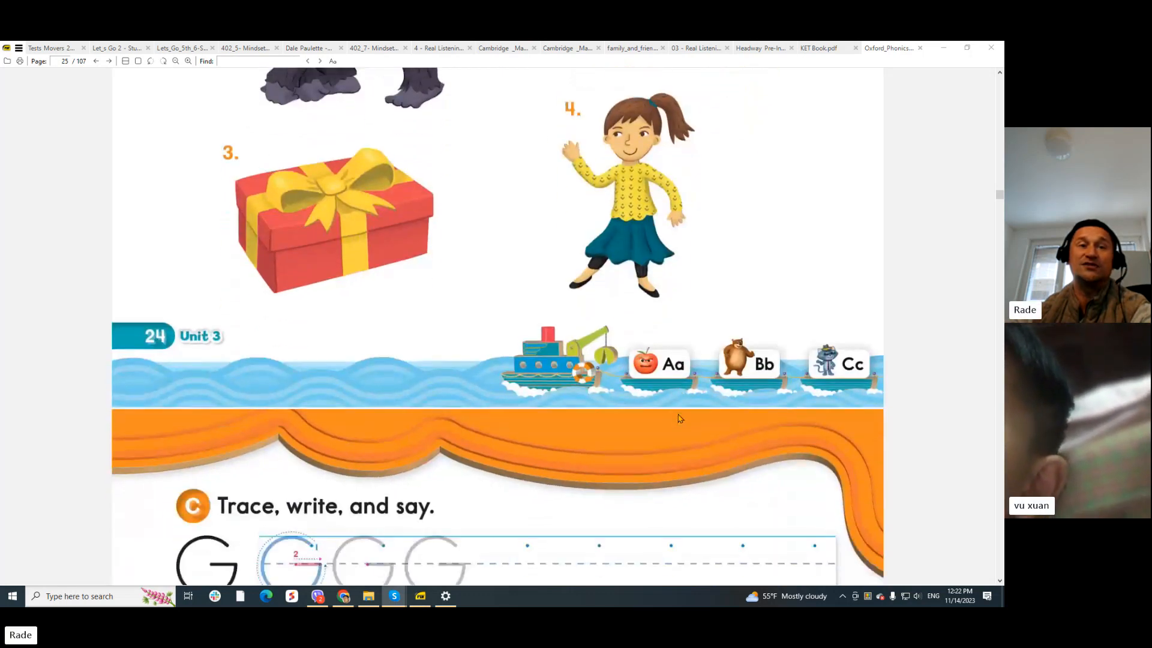
# Scroll further to show the uppercase G and lowercase g tracing rows of section C
pyautogui.scroll(-3)
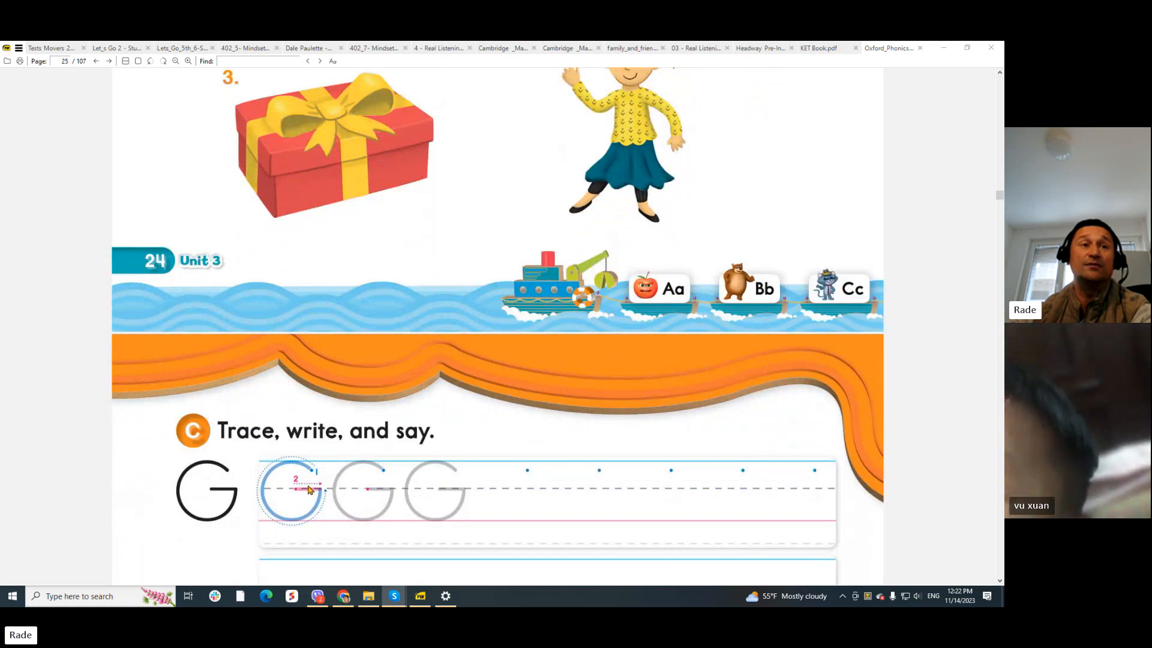
pyautogui.scroll(-3)
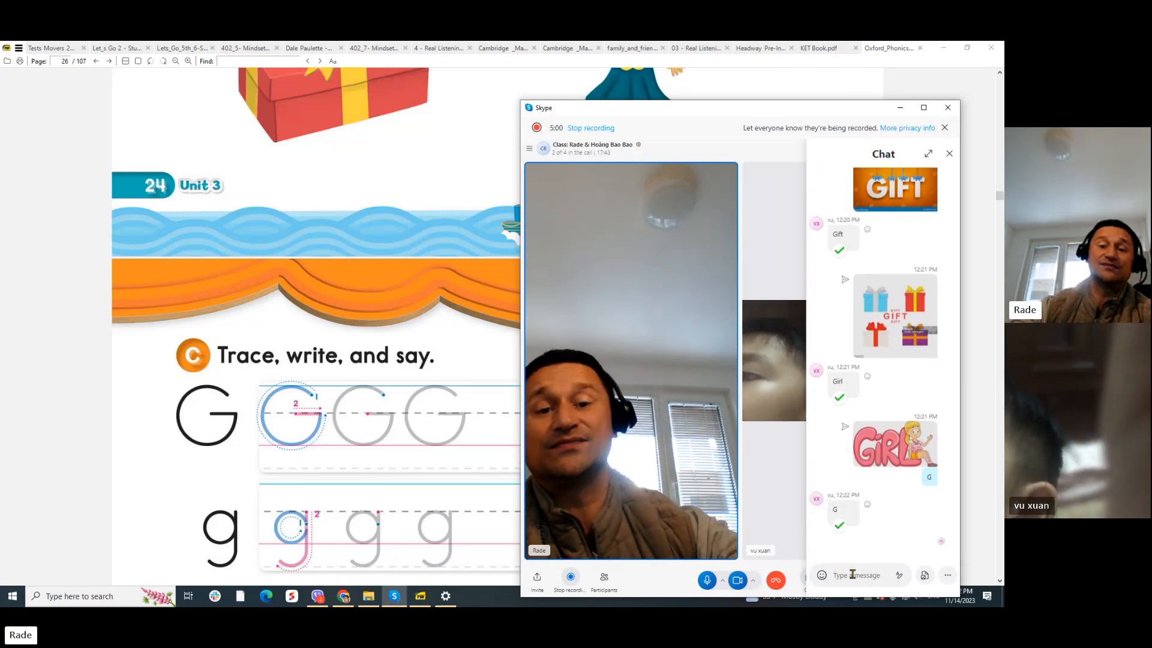
# Send 'g' in the Skype chat, scroll the PDF to section D, and restore the call window
pyautogui.write('- g')
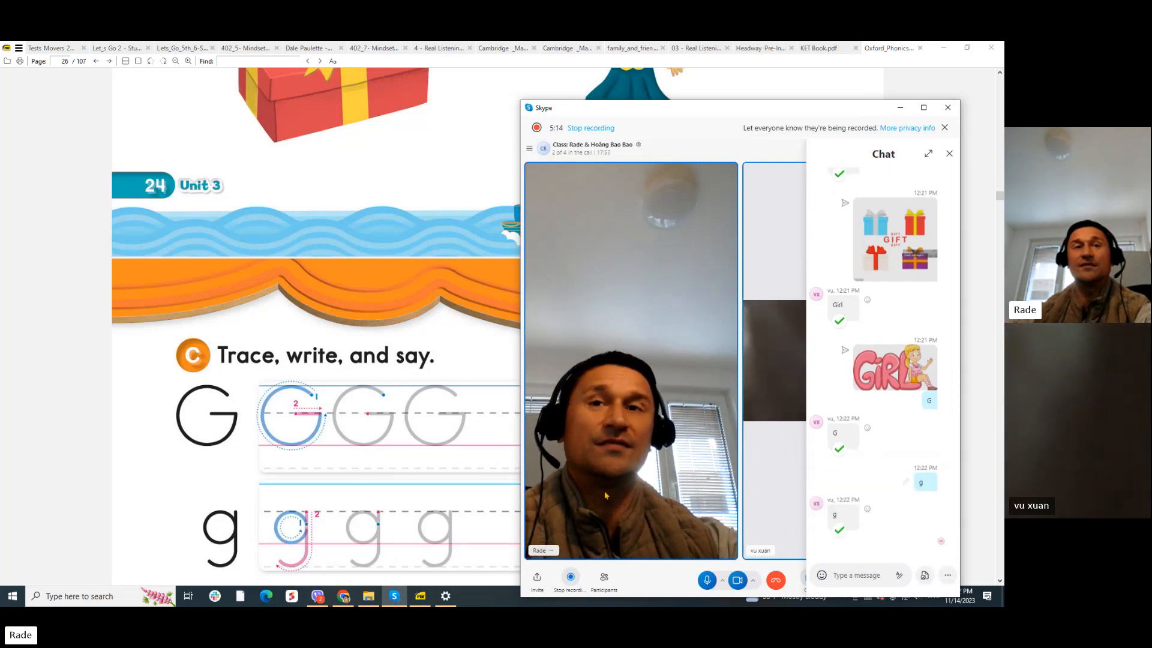
pyautogui.scroll(-3)
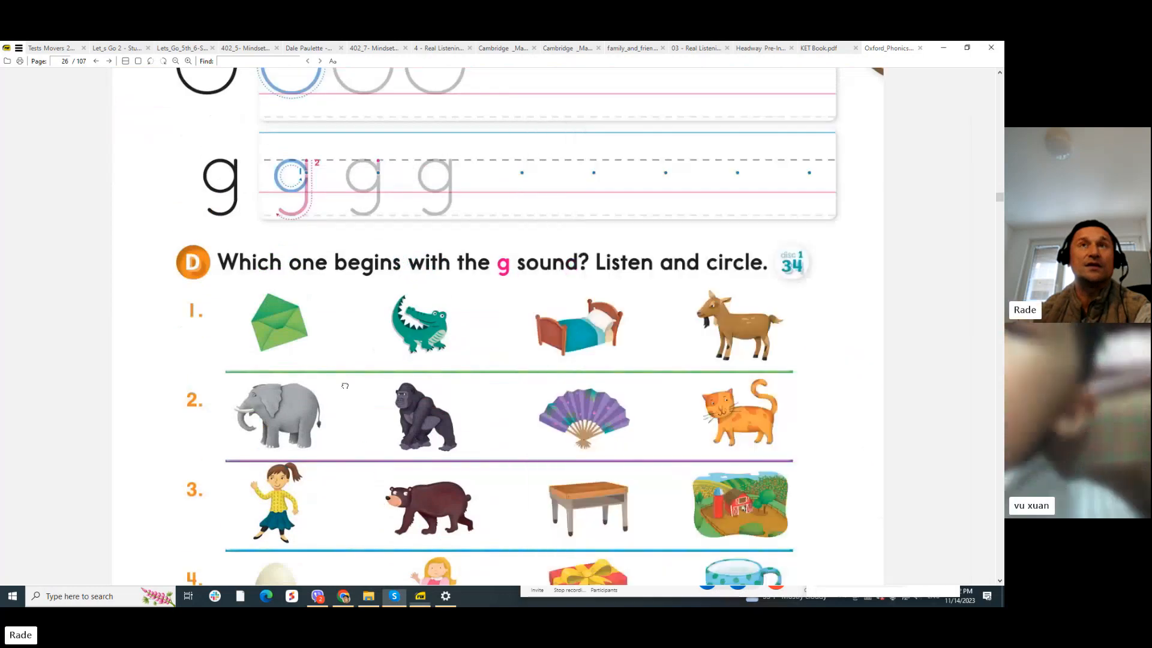
pyautogui.click(394, 596)
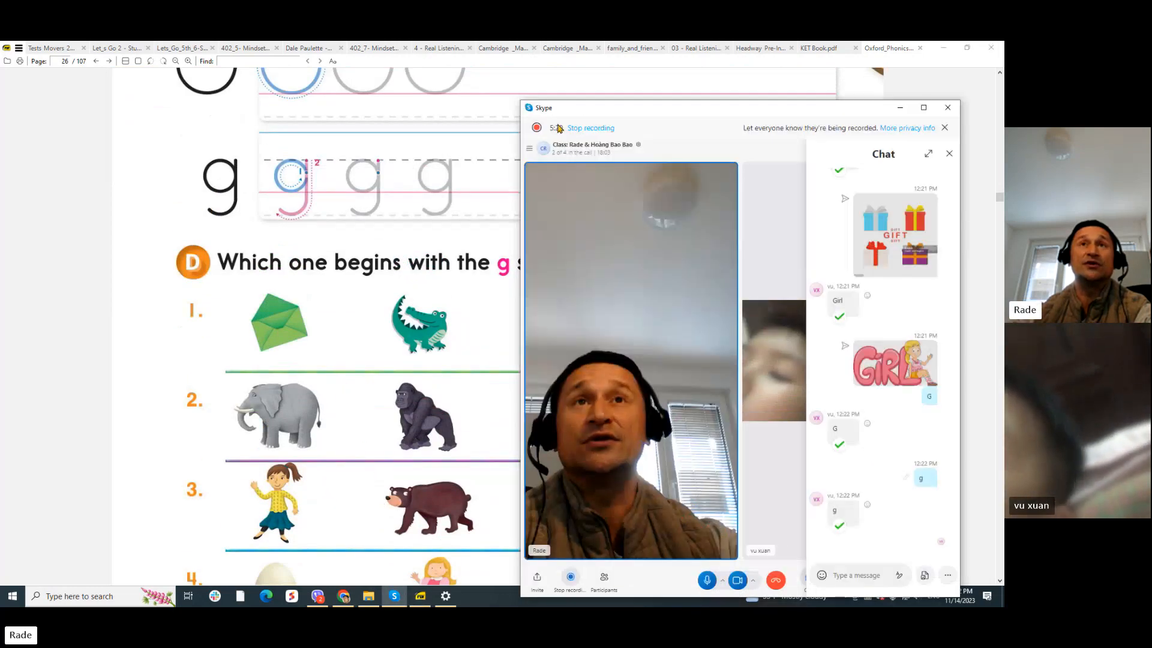